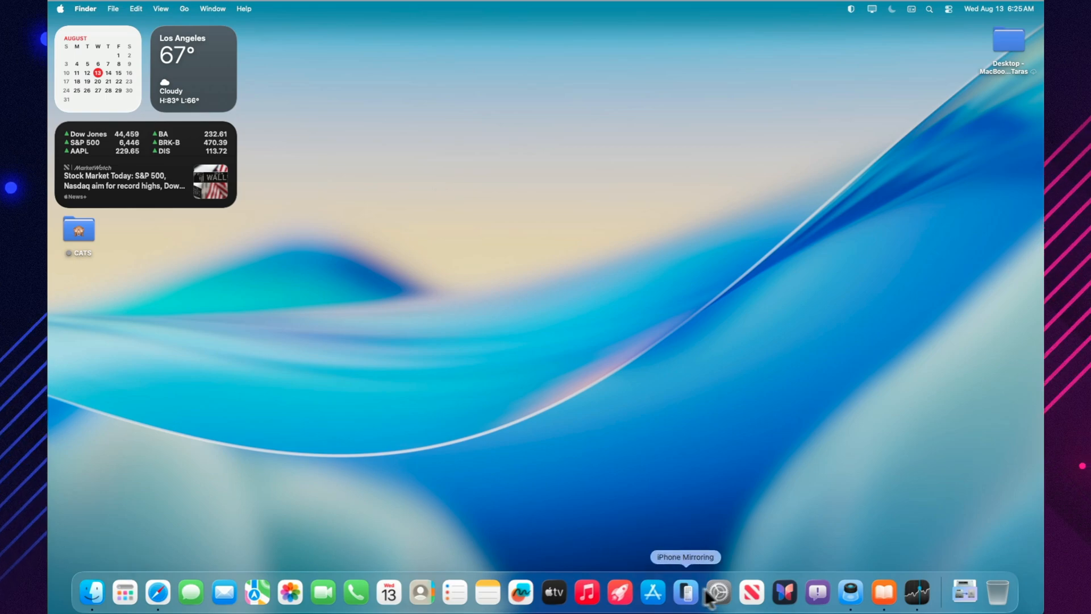
- Go to Software Update in System Settings and agree to the Tahoe 26 Beta 6 license
click(718, 592)
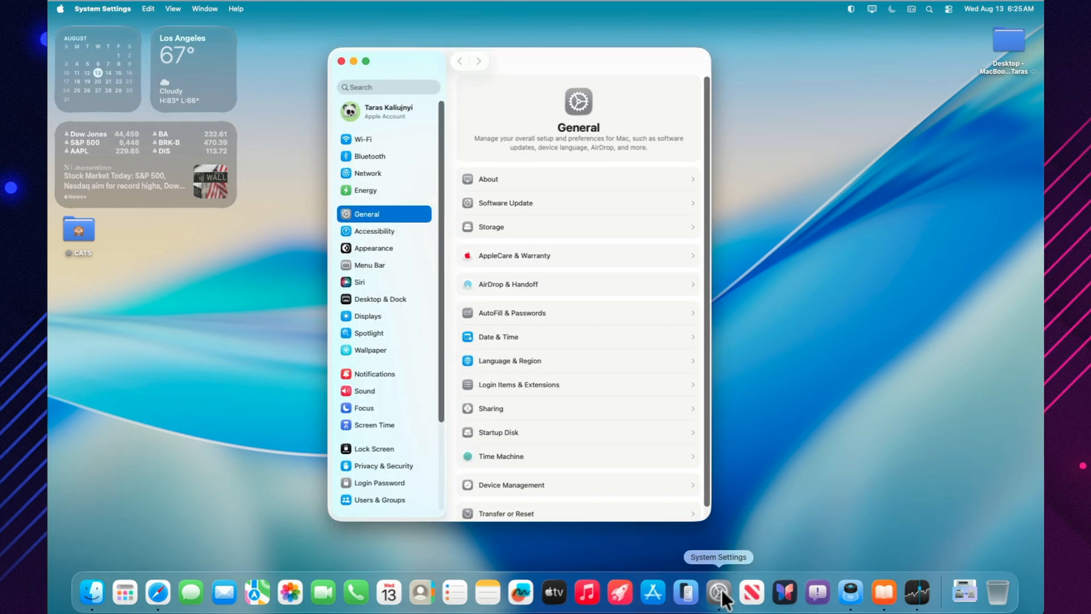
mouse_move(504, 208)
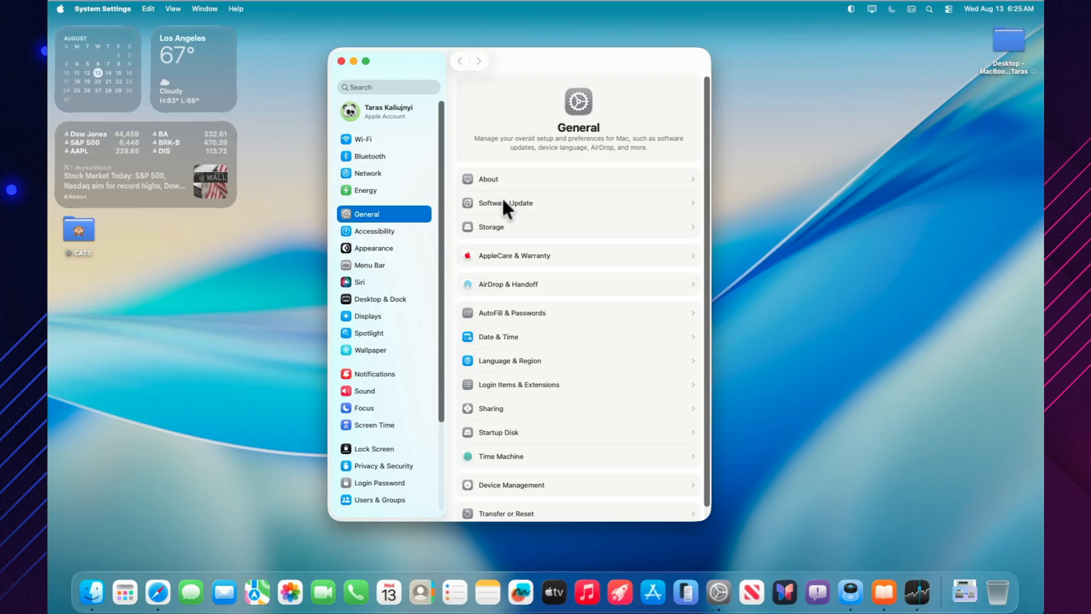
click(505, 202)
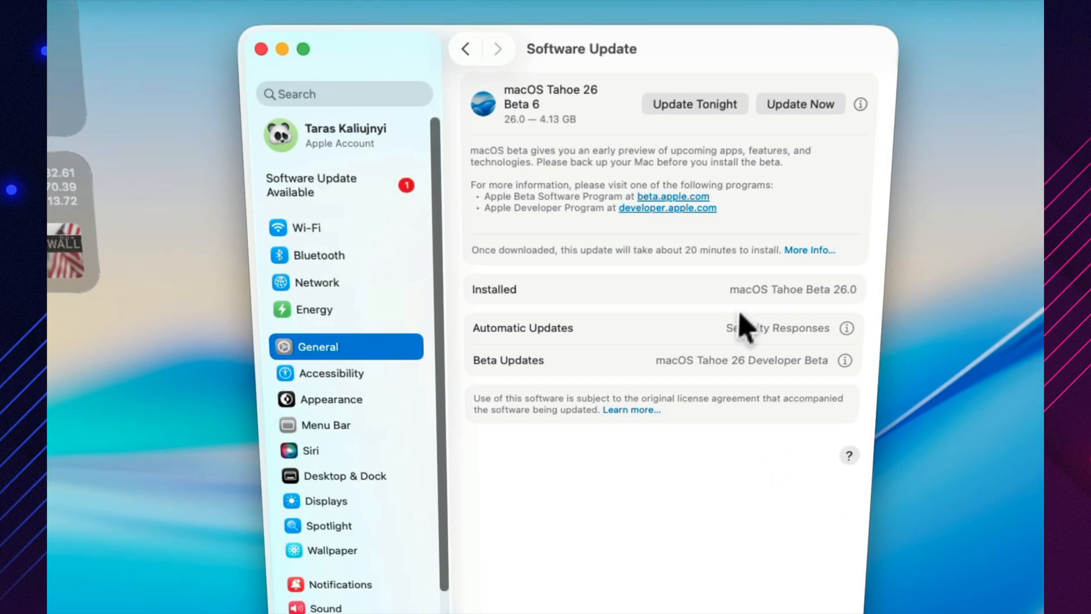
mouse_move(570, 135)
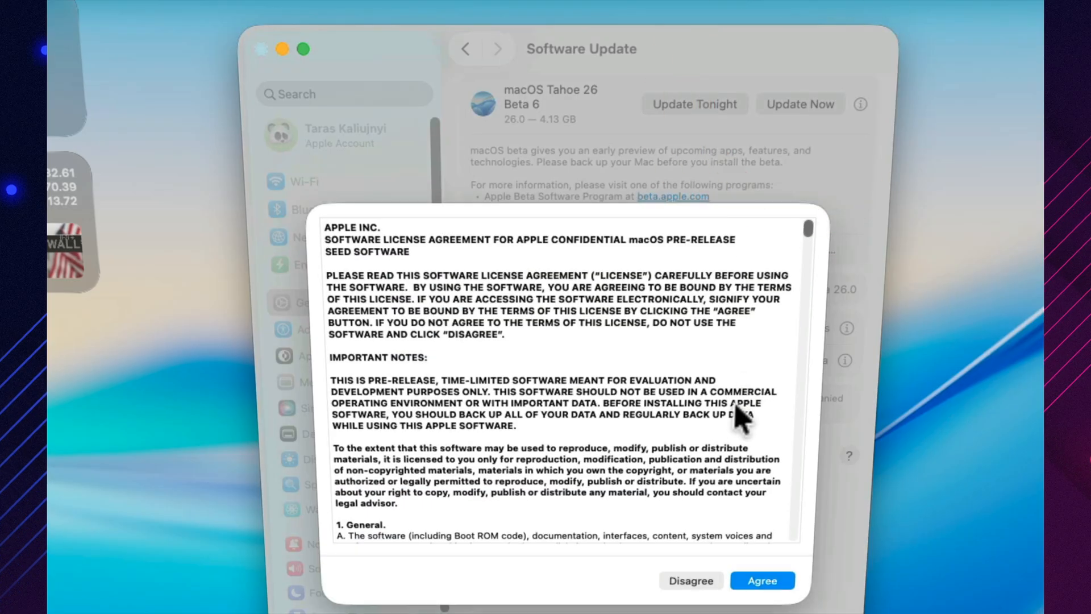
click(761, 580)
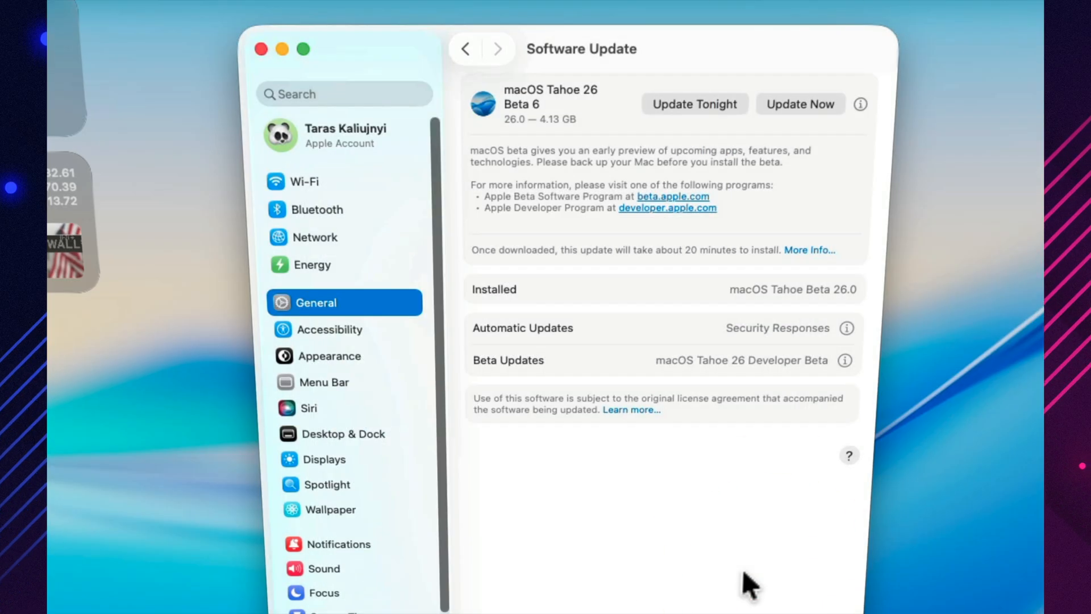
- Authorise the update with the administrator password so installation begins
click(798, 104)
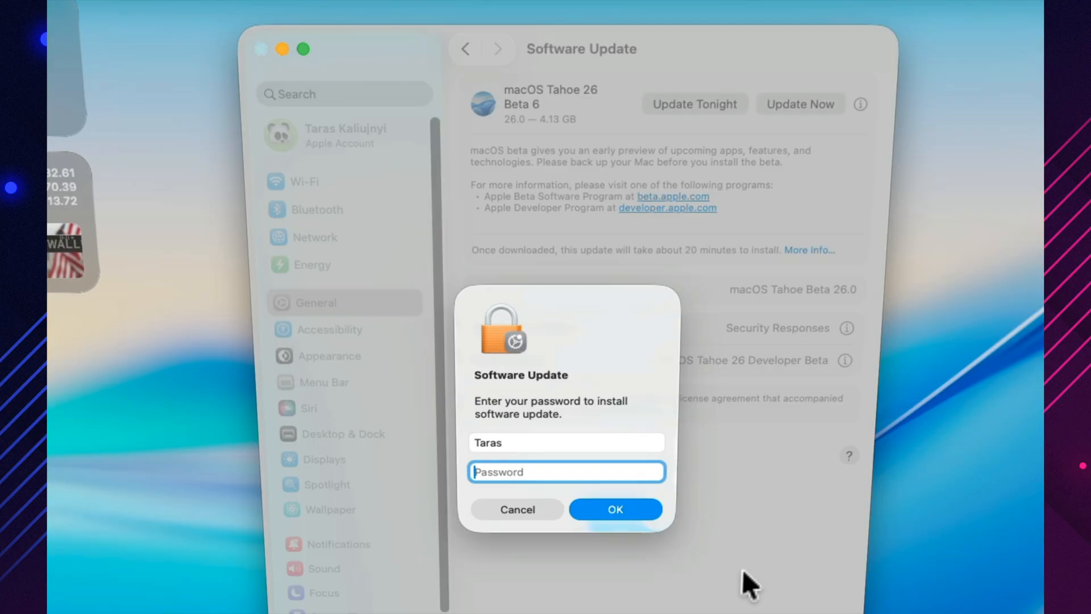
text(password)
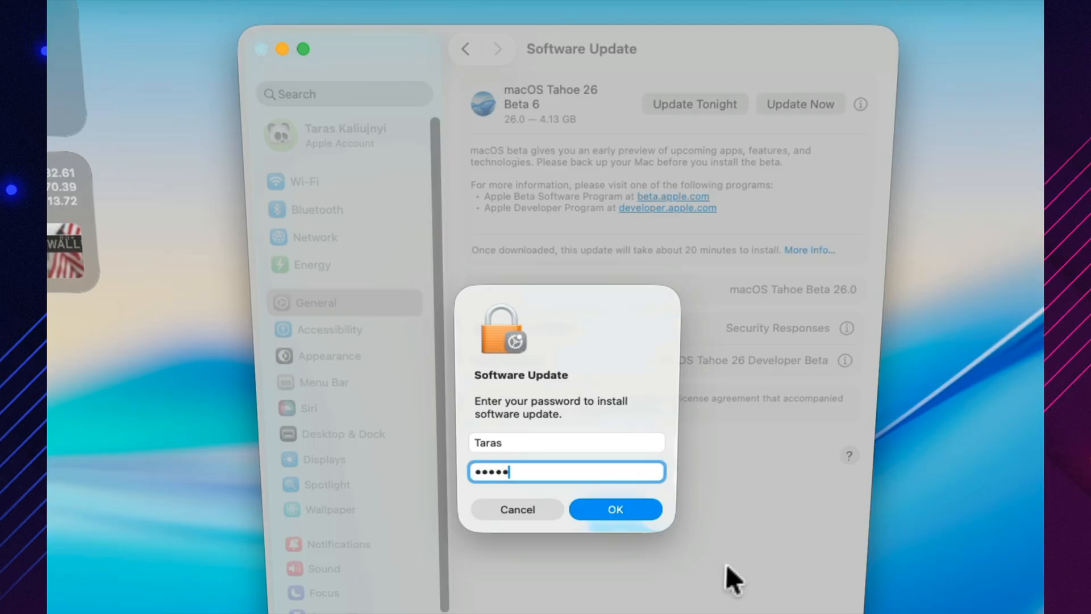
click(615, 509)
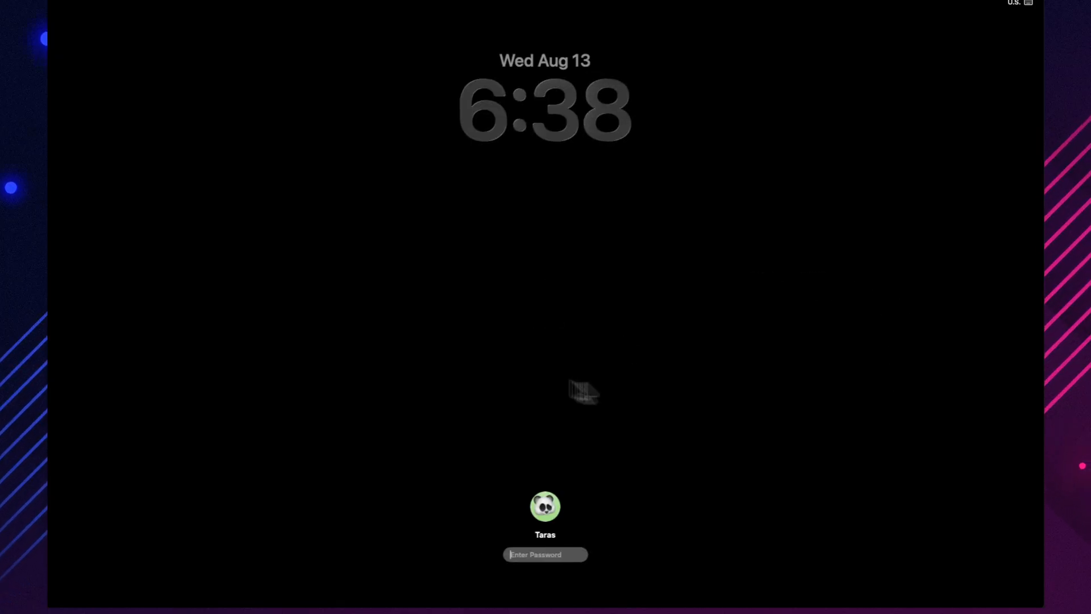
mouse_move(545, 553)
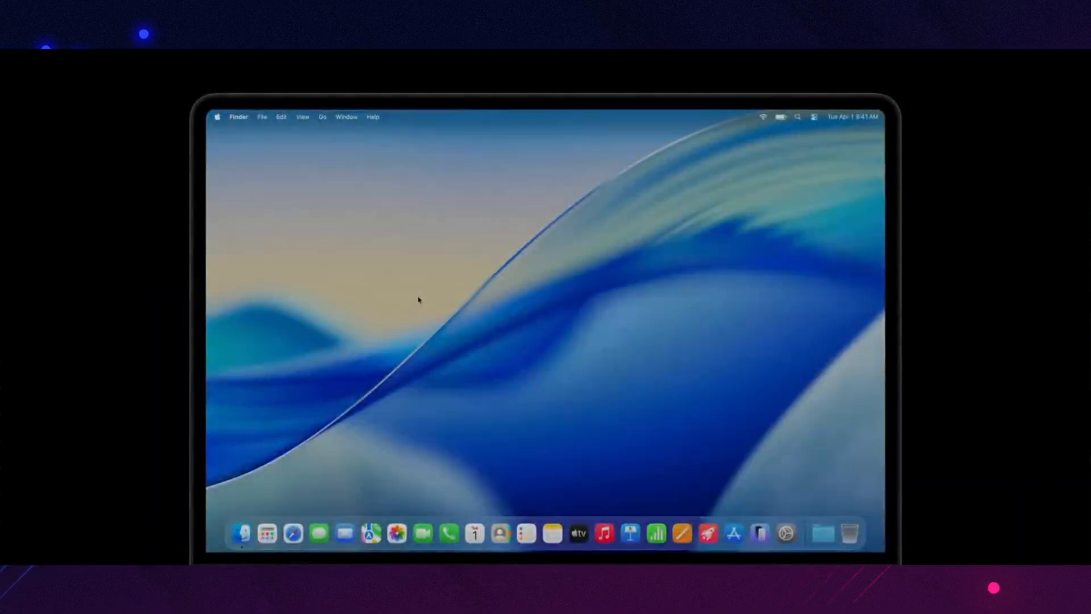
mouse_move(397, 332)
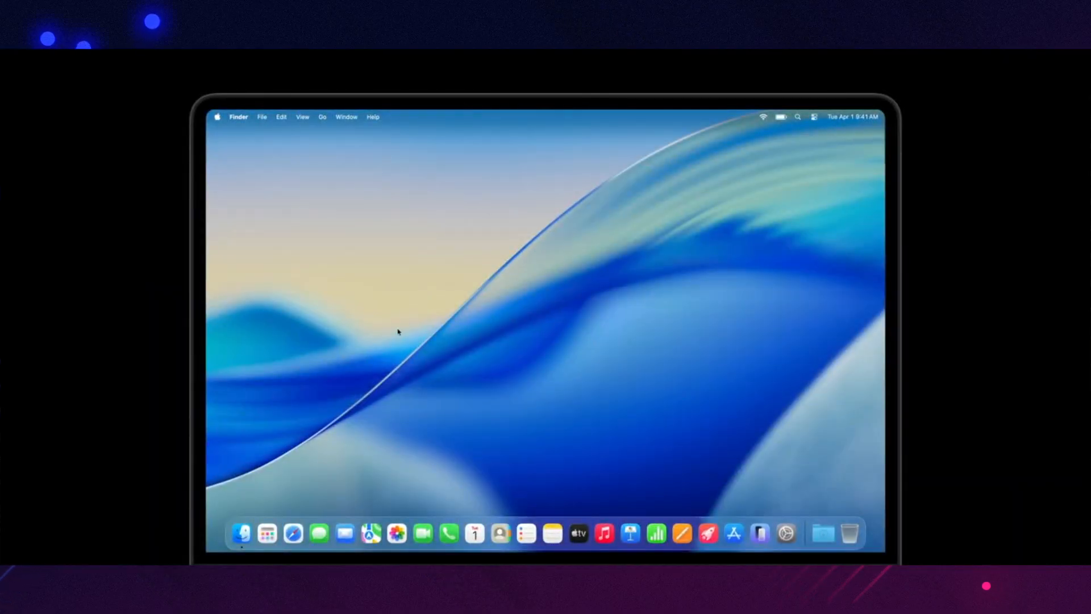
- Play through the welcome video previewing the new Applications launcher
click(267, 533)
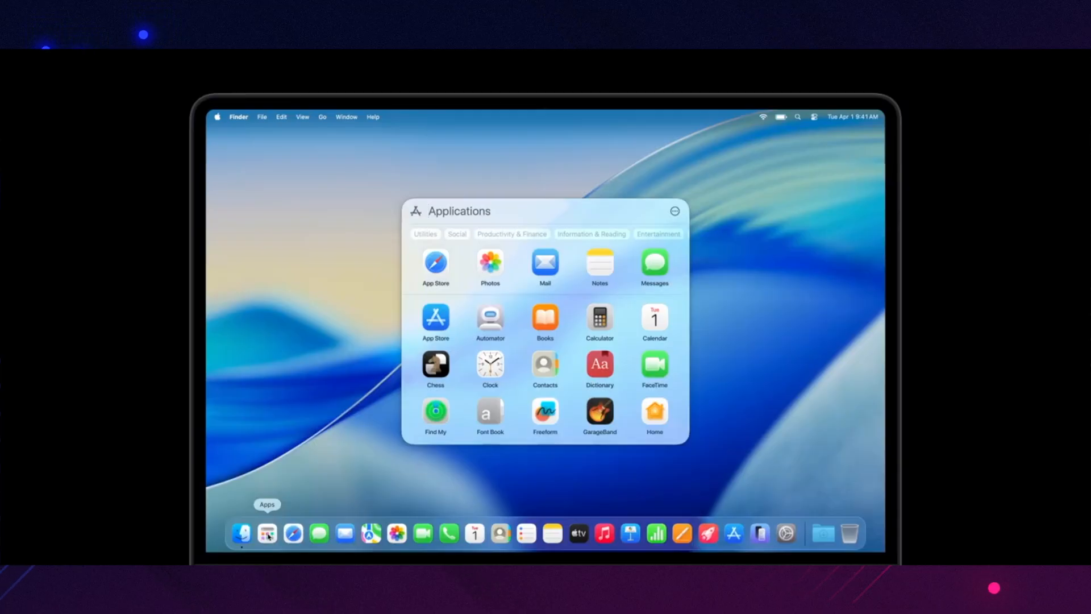
click(447, 532)
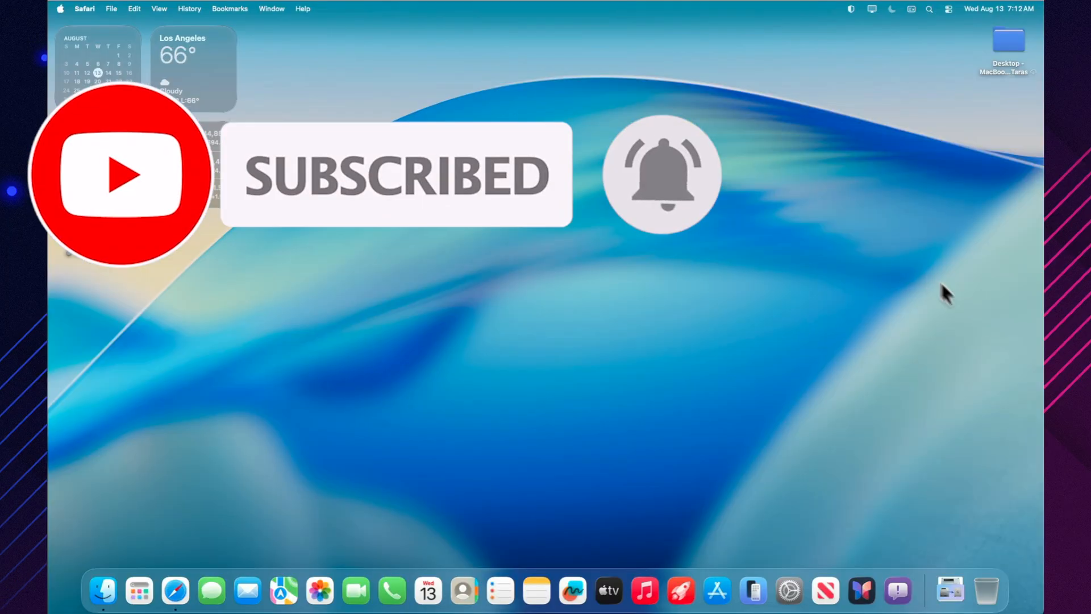
- Bring up Safari and minimise its empty window
click(175, 591)
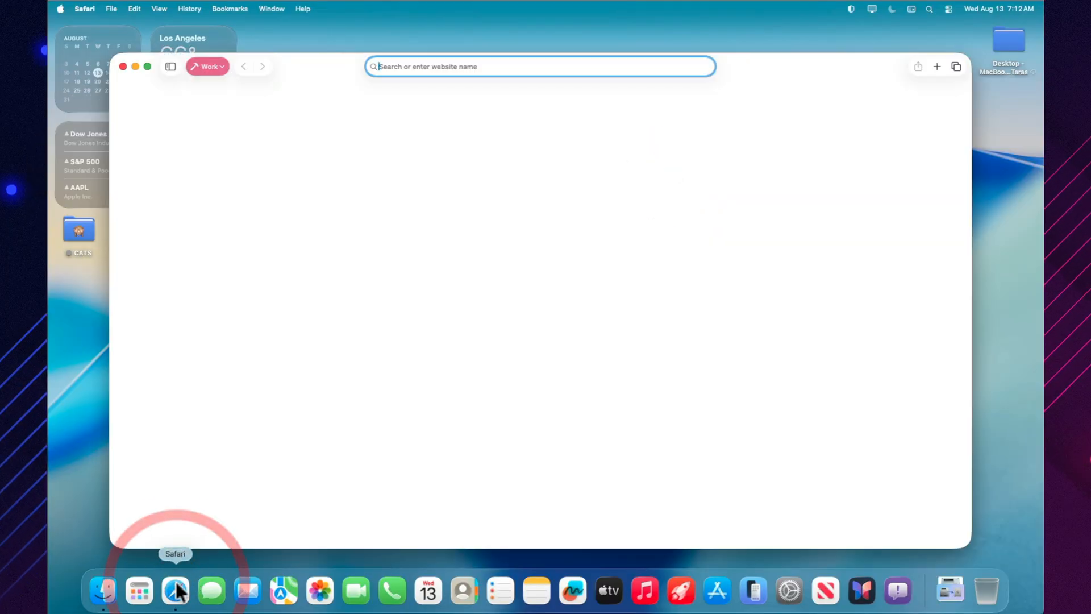
mouse_move(143, 76)
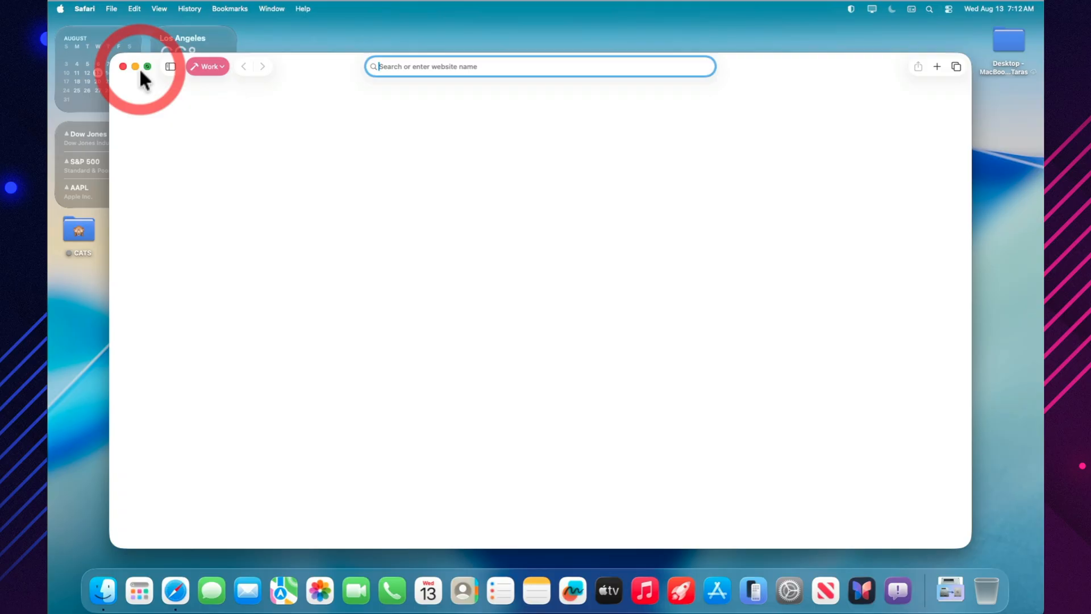
click(122, 66)
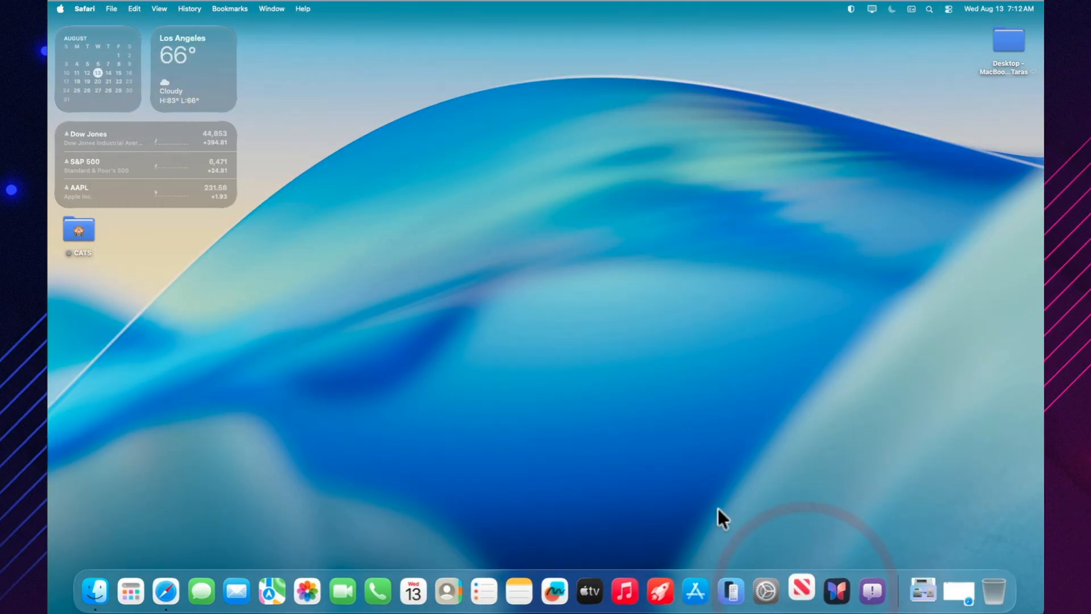
- Launch Apple News, dismiss the News+ Emoji Game promotion and close it
click(801, 591)
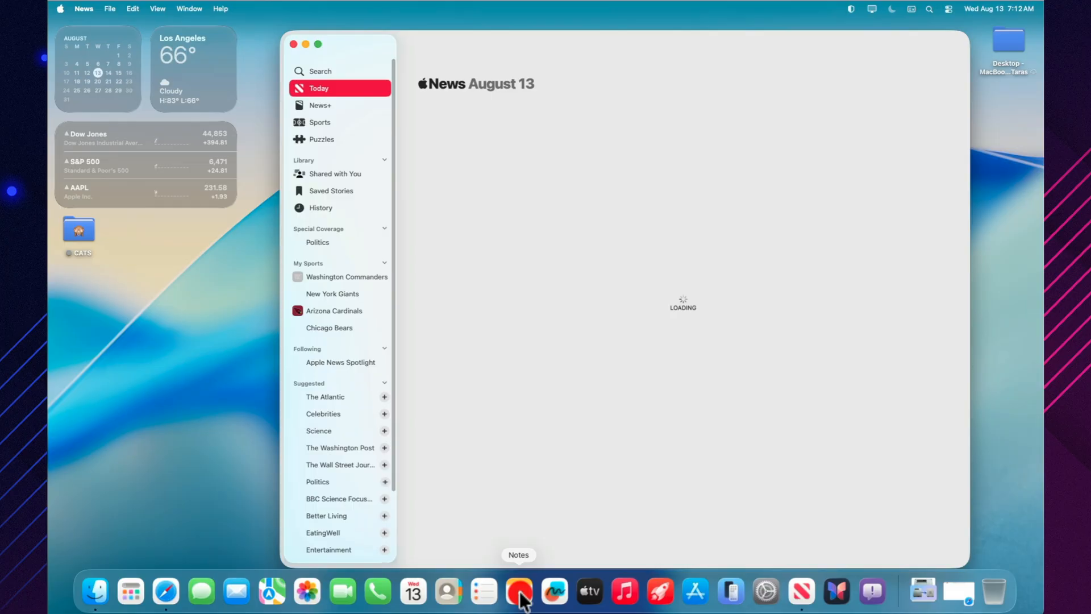
click(518, 592)
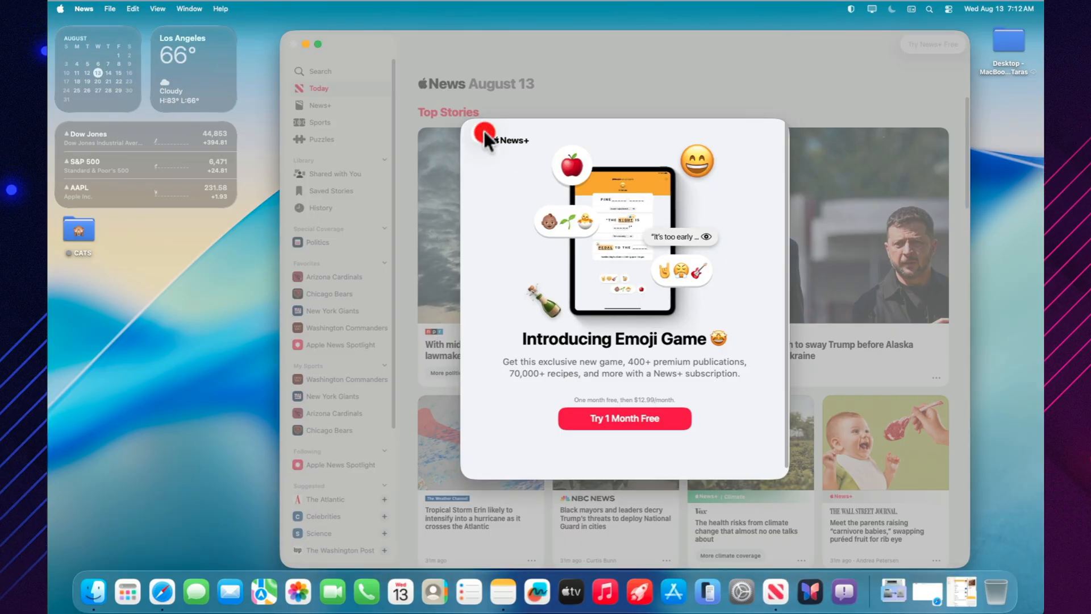
click(306, 44)
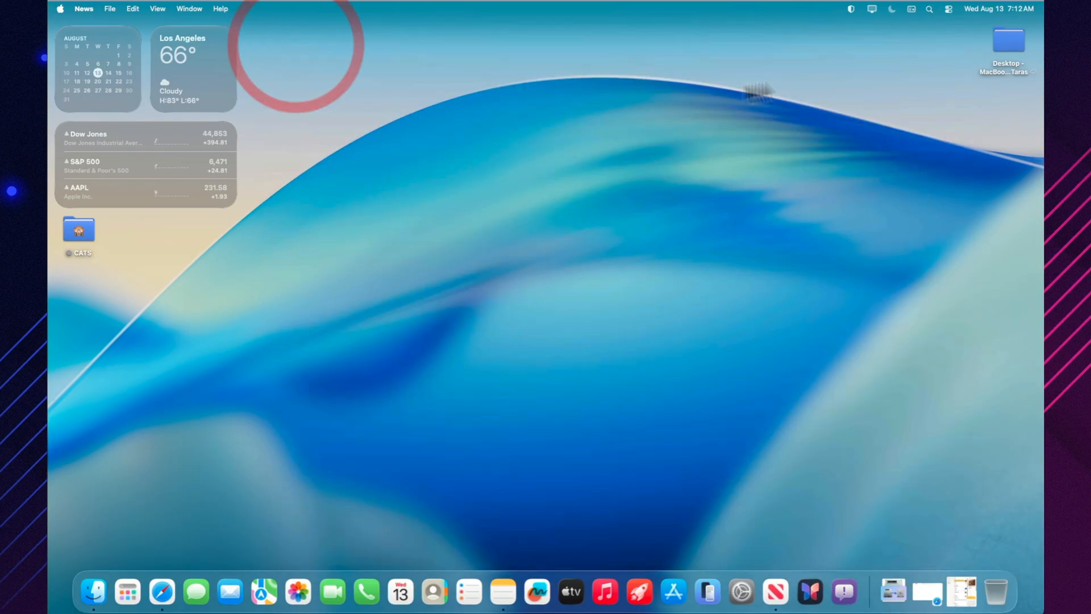
click(947, 9)
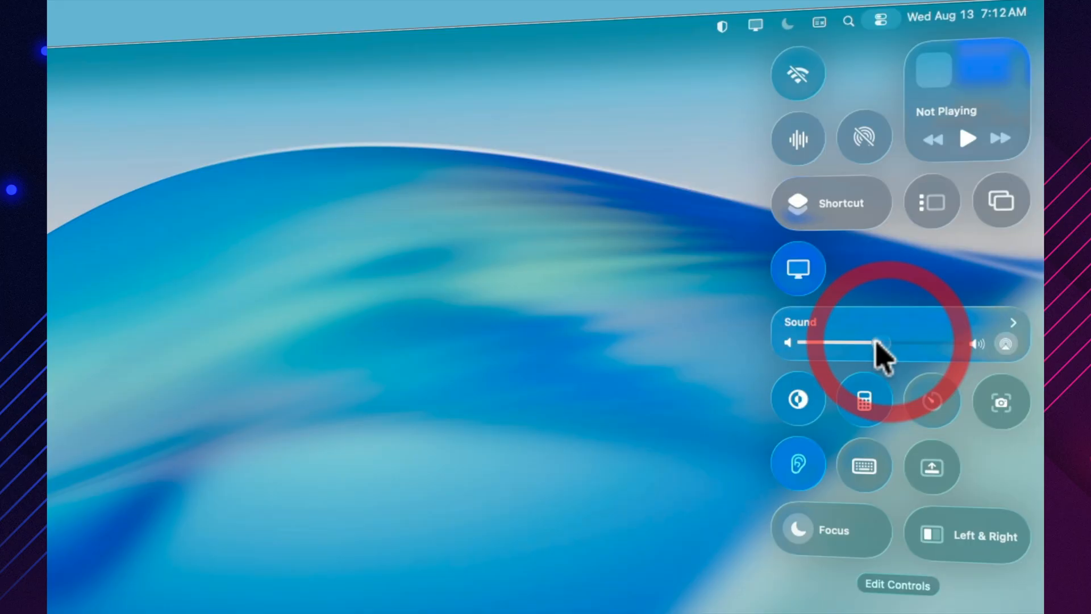
mouse_move(798, 399)
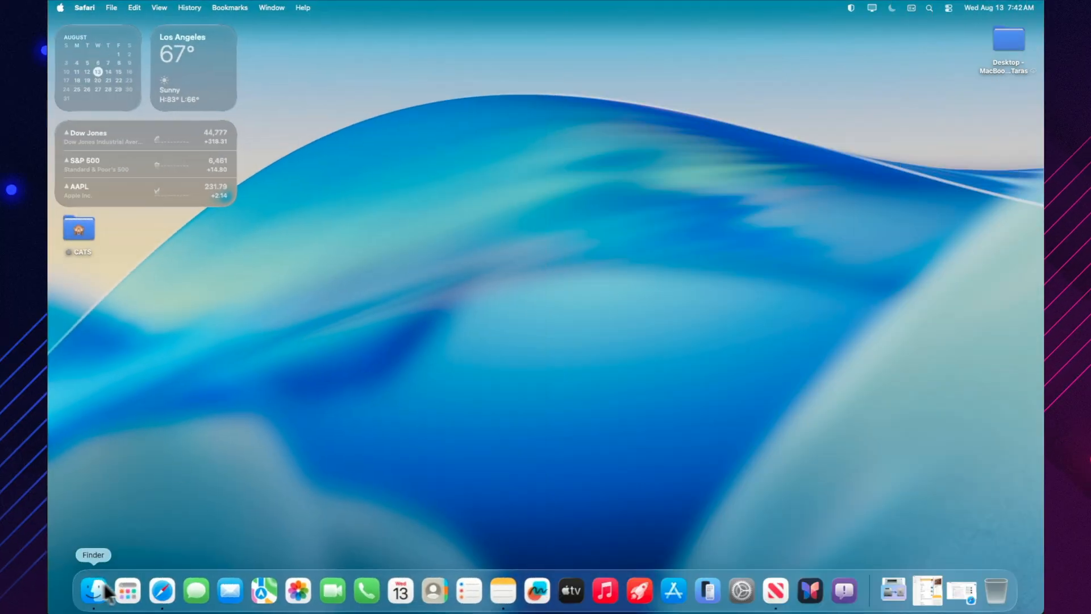
mouse_move(962, 591)
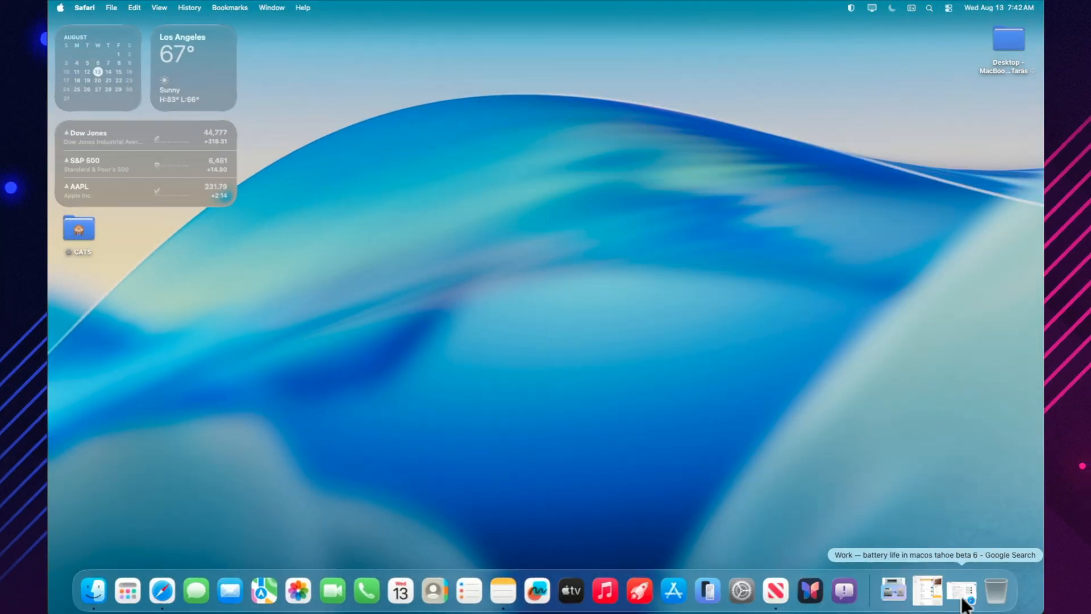
- Restore Safari and read the Google AI Mode answer on Tahoe beta 6 battery life
click(961, 590)
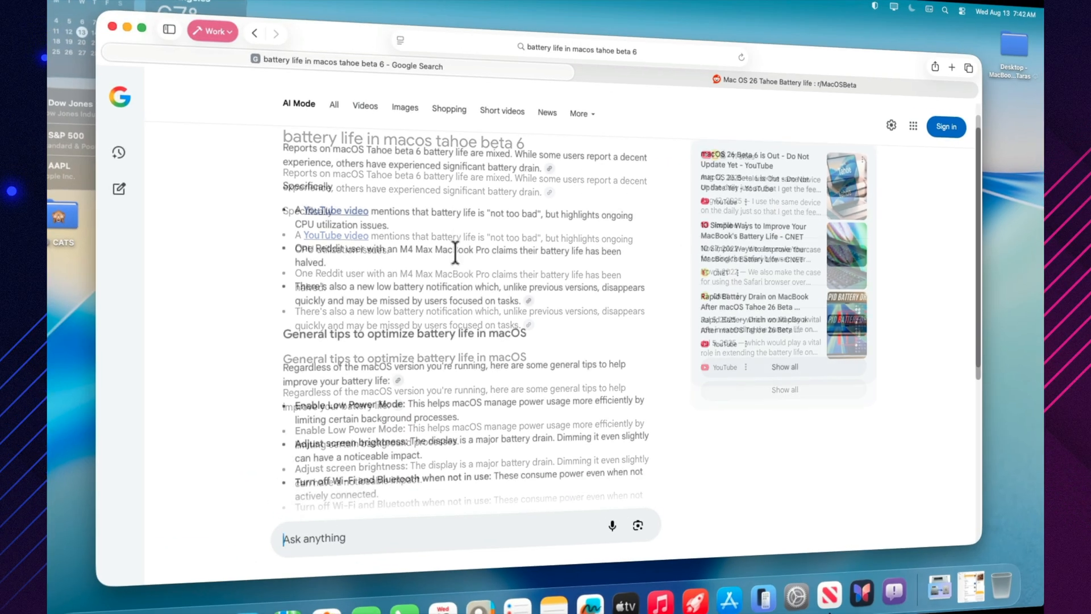
scroll(down, 3)
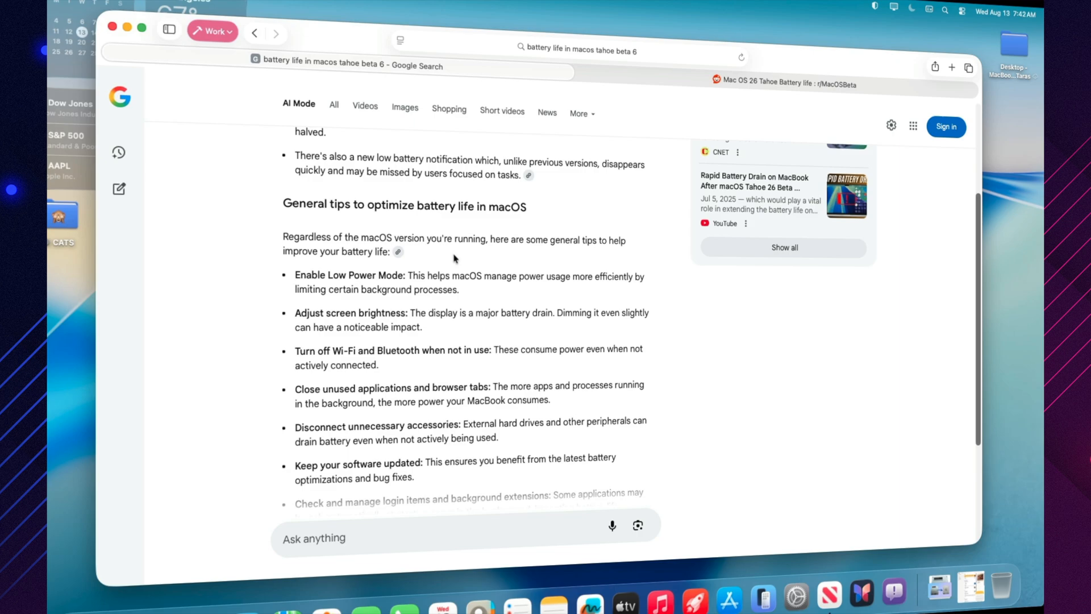
scroll(down, 3)
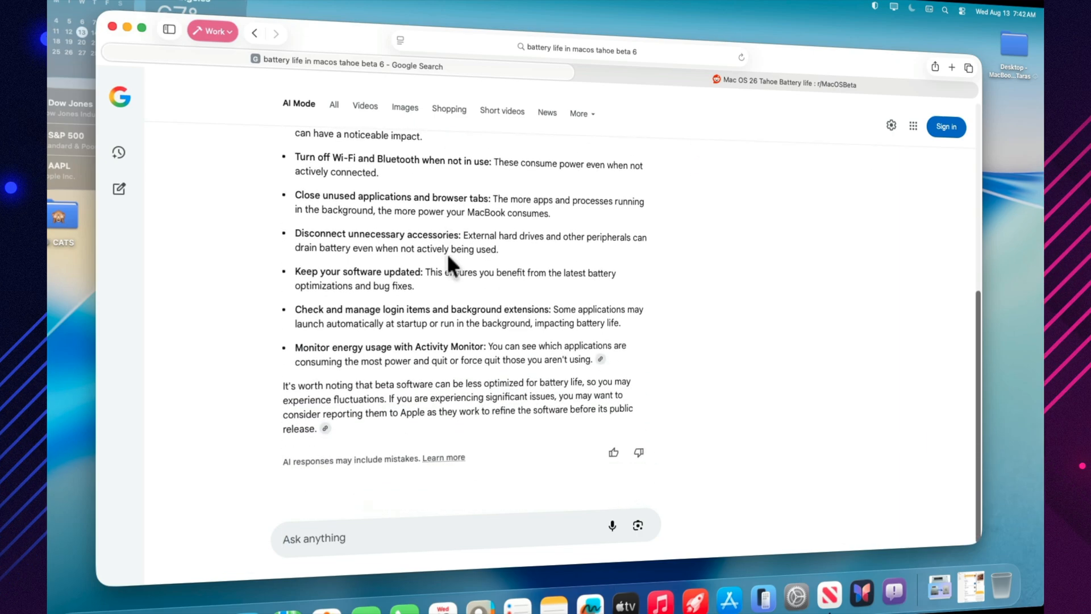
scroll(up, 3)
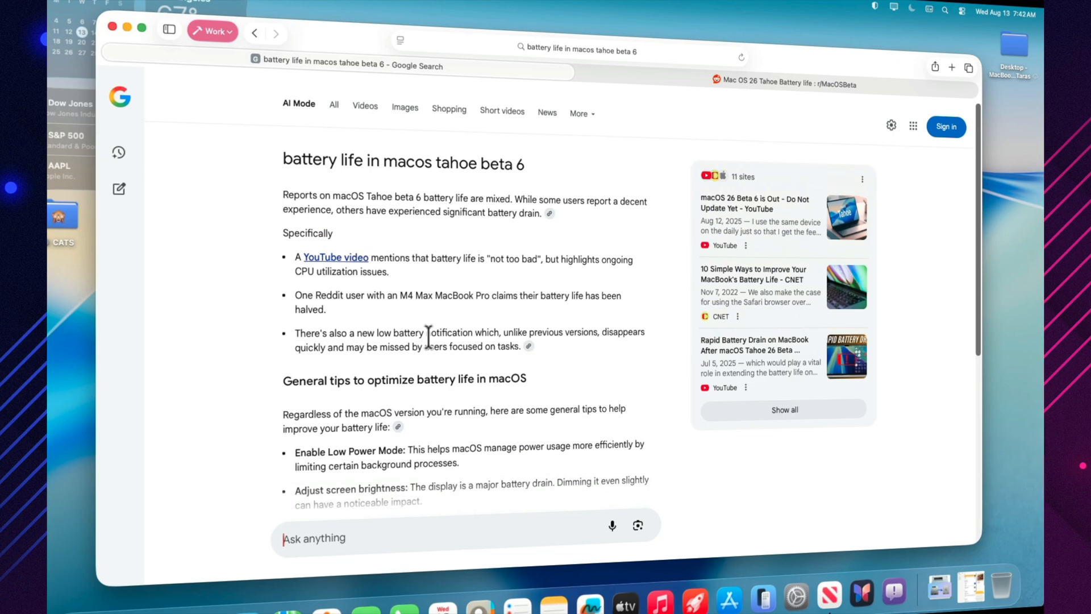
mouse_move(747, 87)
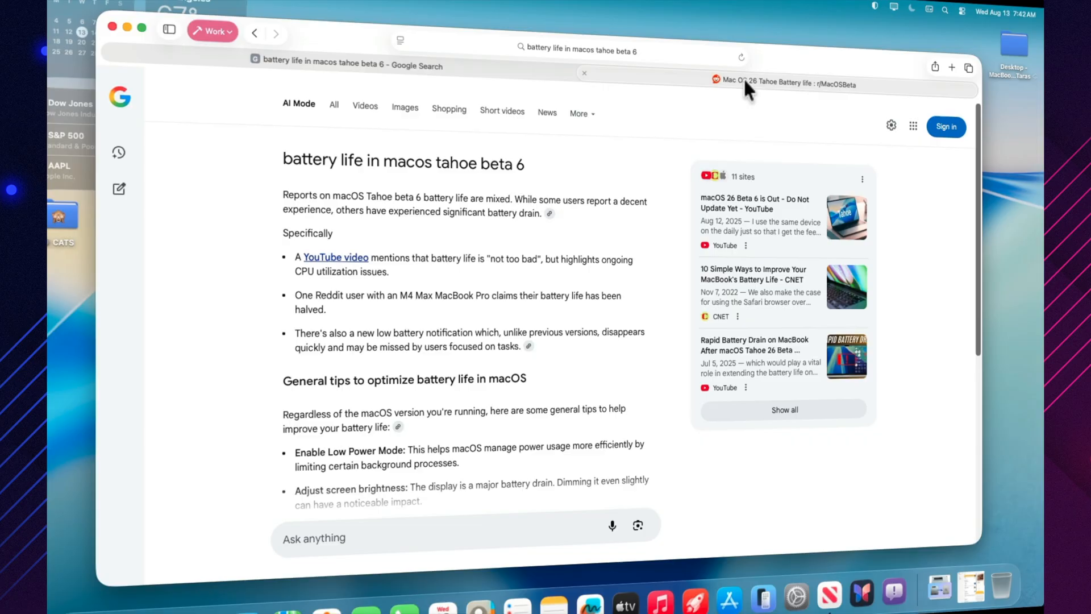
- Check the Reddit battery-life thread, return to the results and put Safari away
click(773, 84)
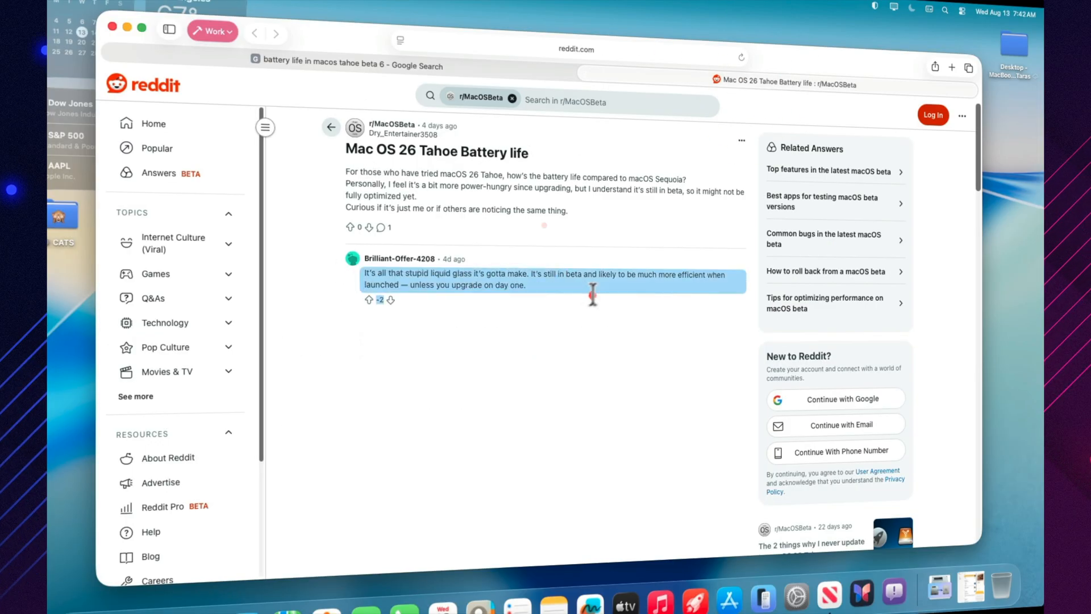
mouse_move(487, 83)
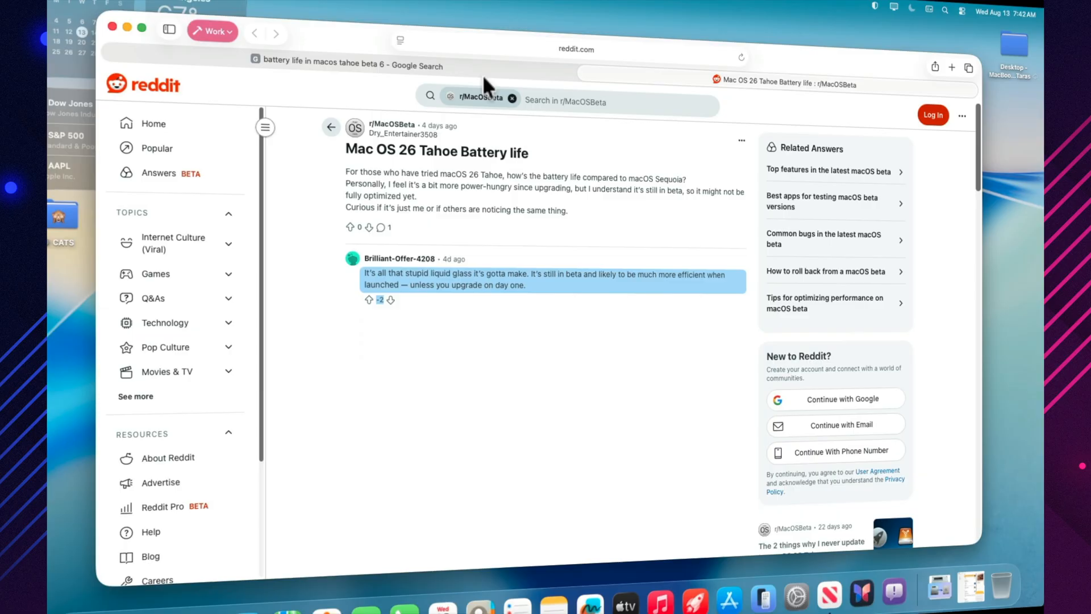
click(255, 33)
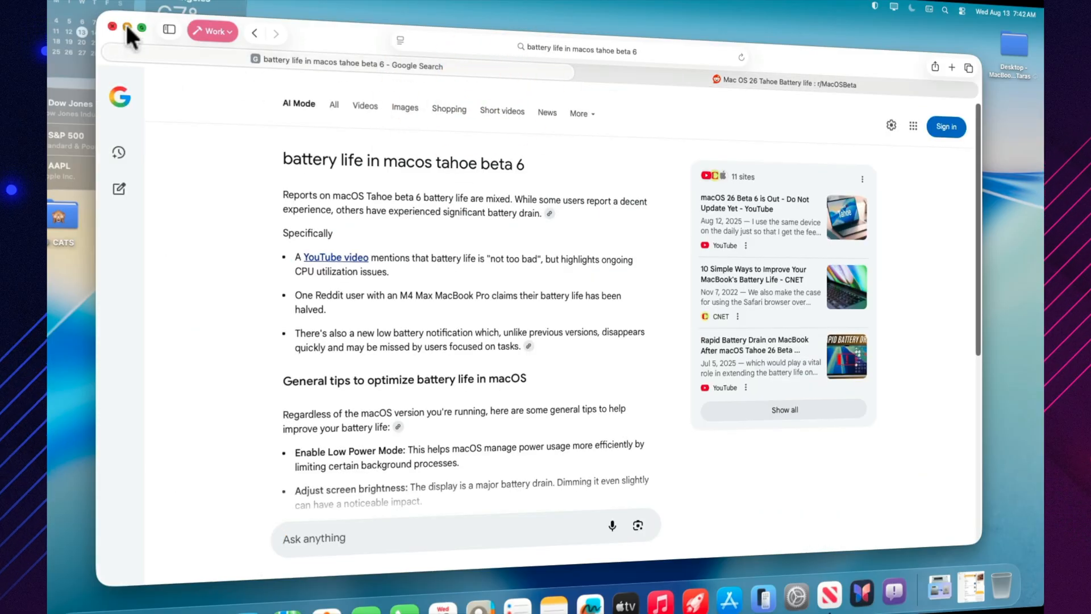
click(112, 26)
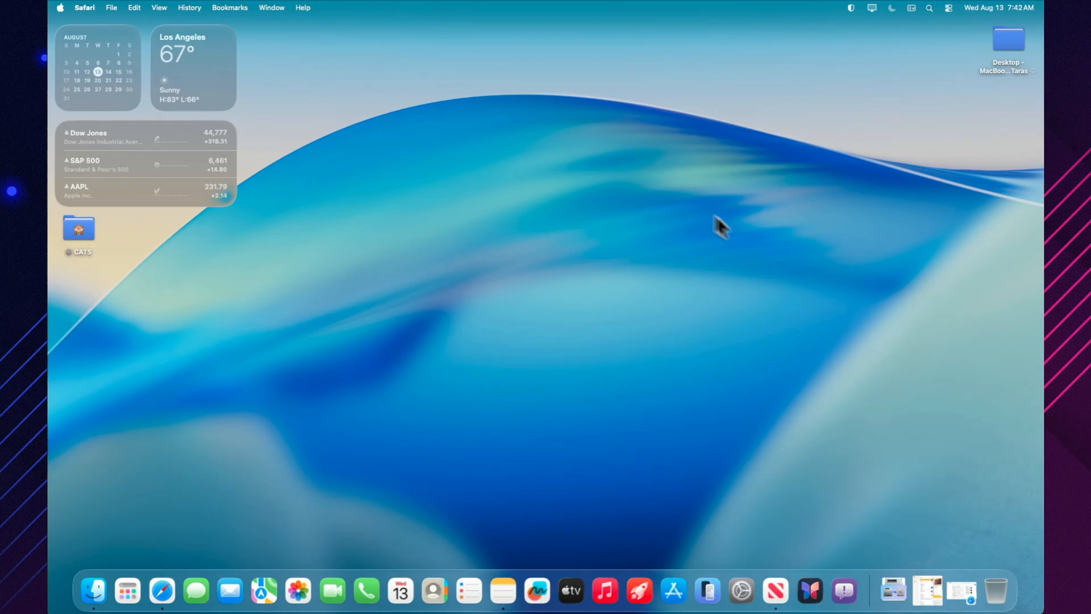
mouse_move(774, 550)
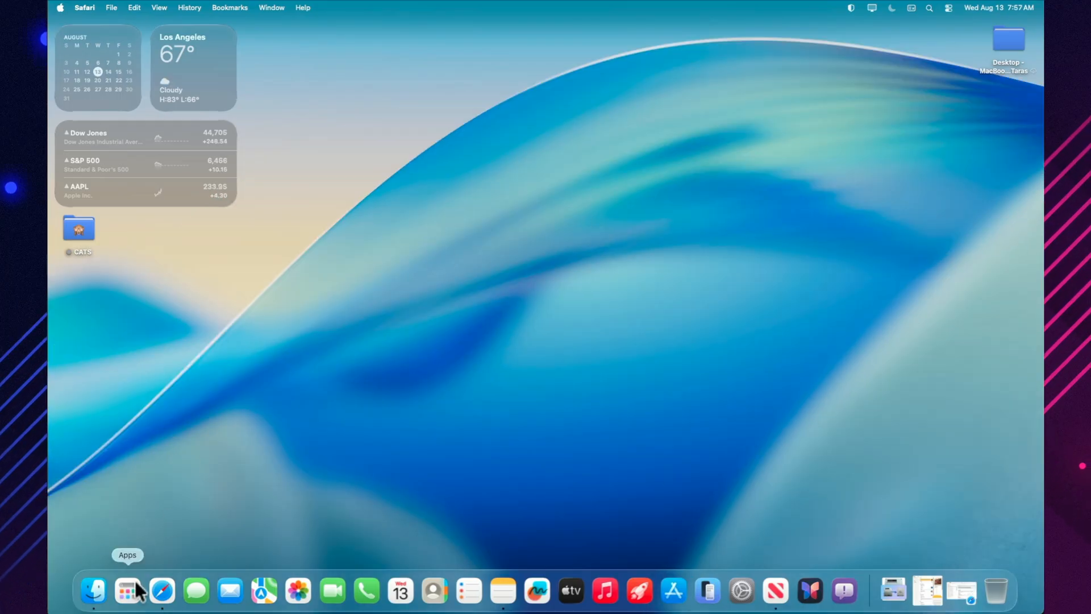
mouse_move(960, 591)
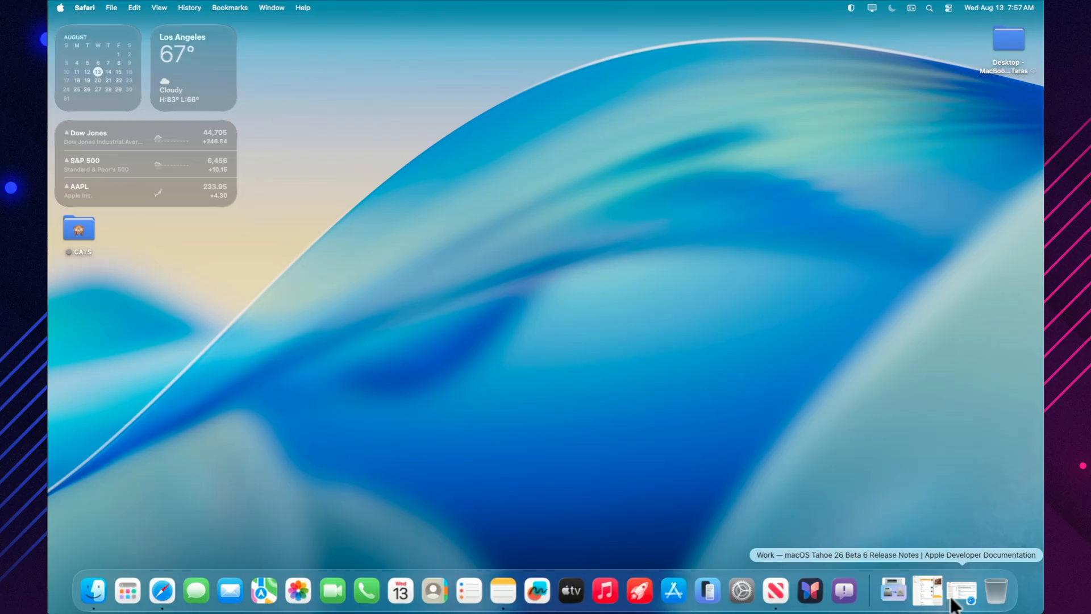
click(961, 590)
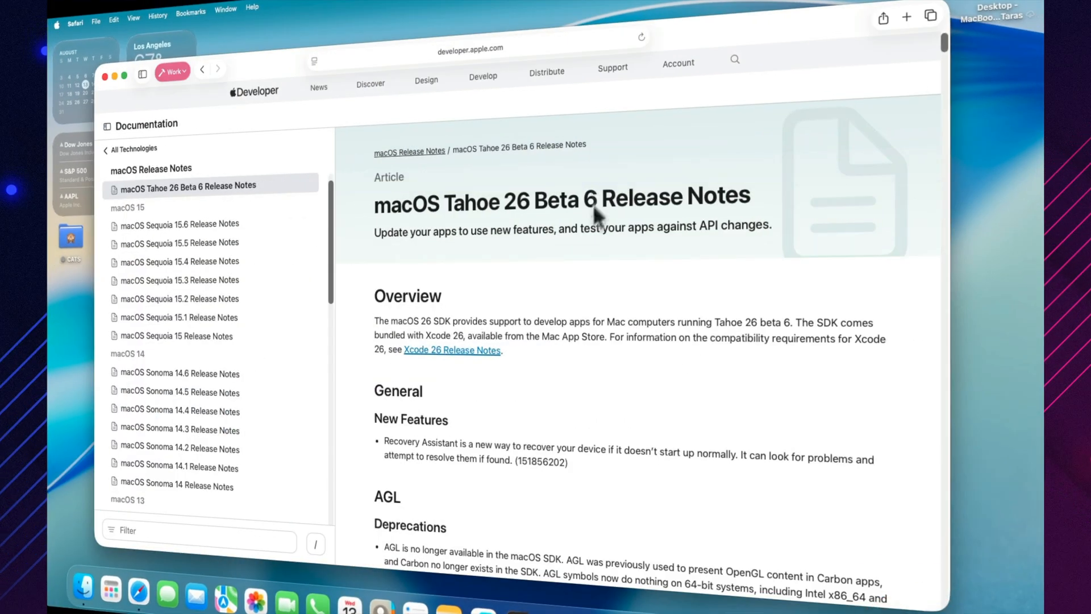
scroll(down, 3)
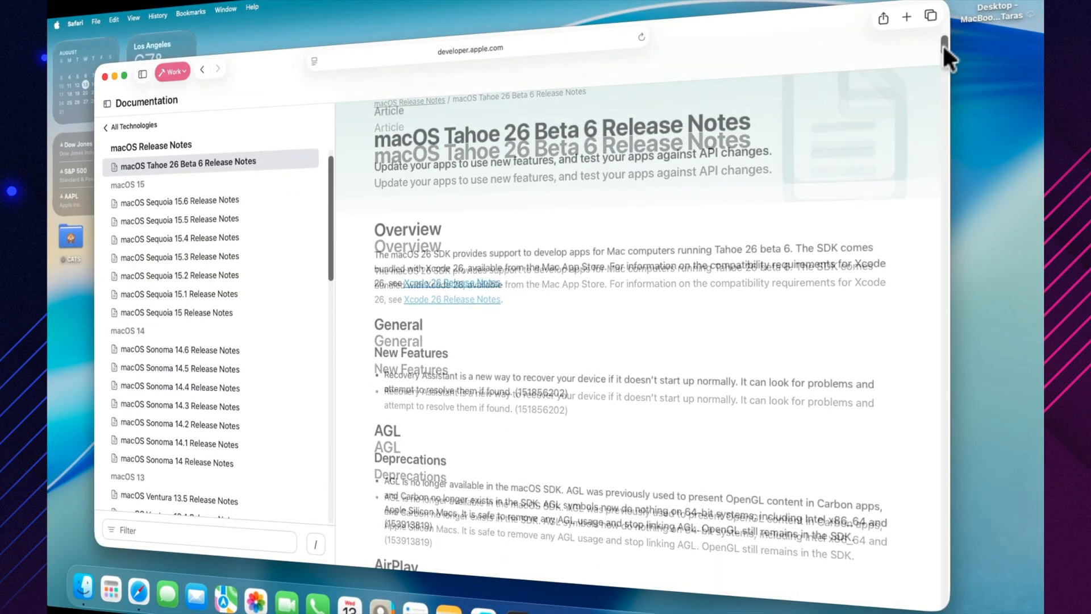
scroll(down, 3)
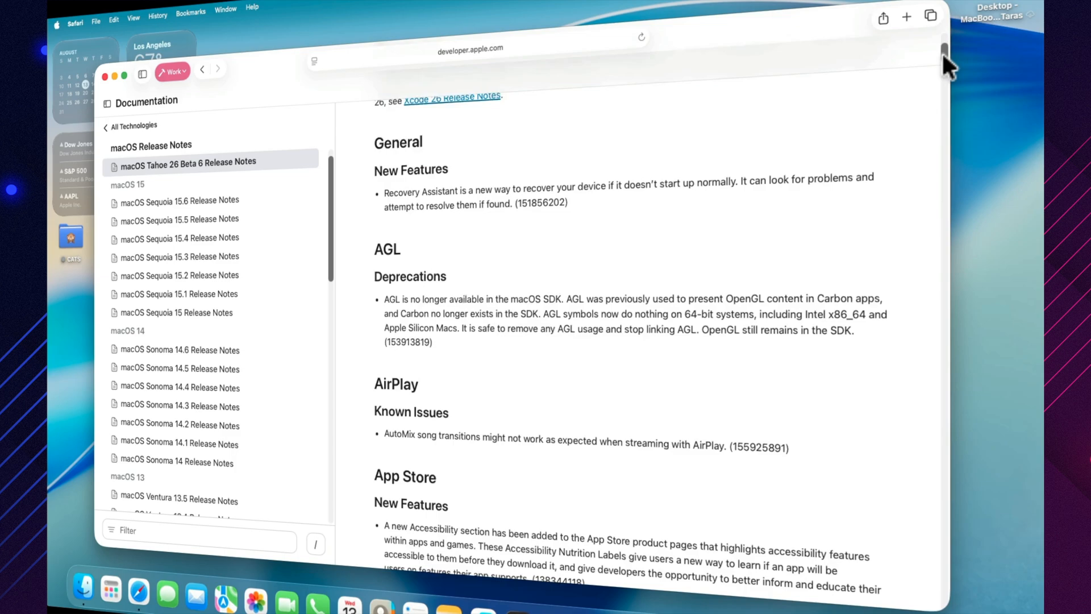
scroll(down, 3)
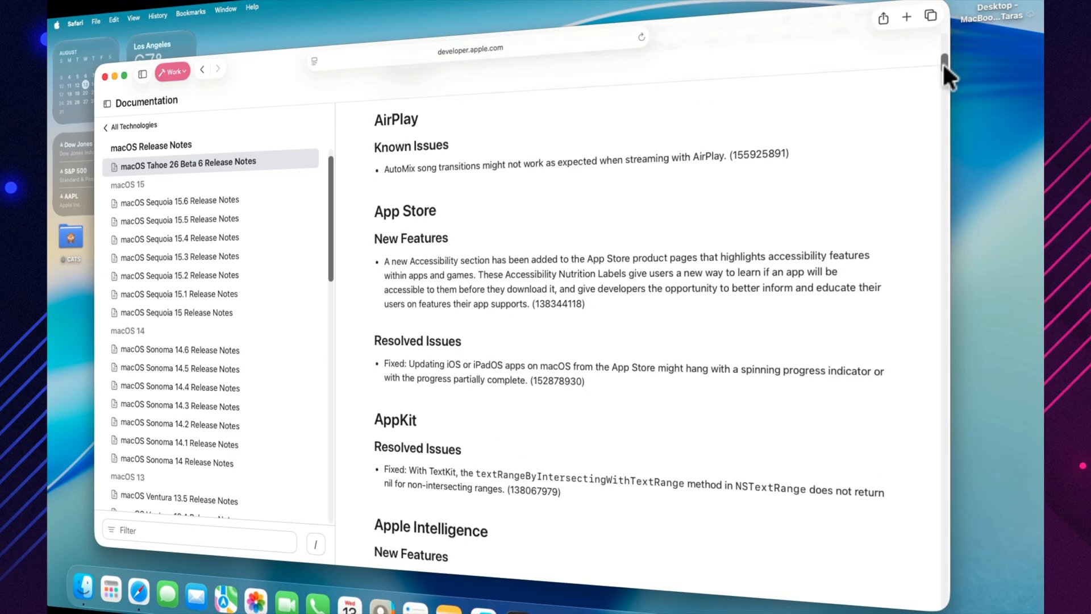
scroll(down, 3)
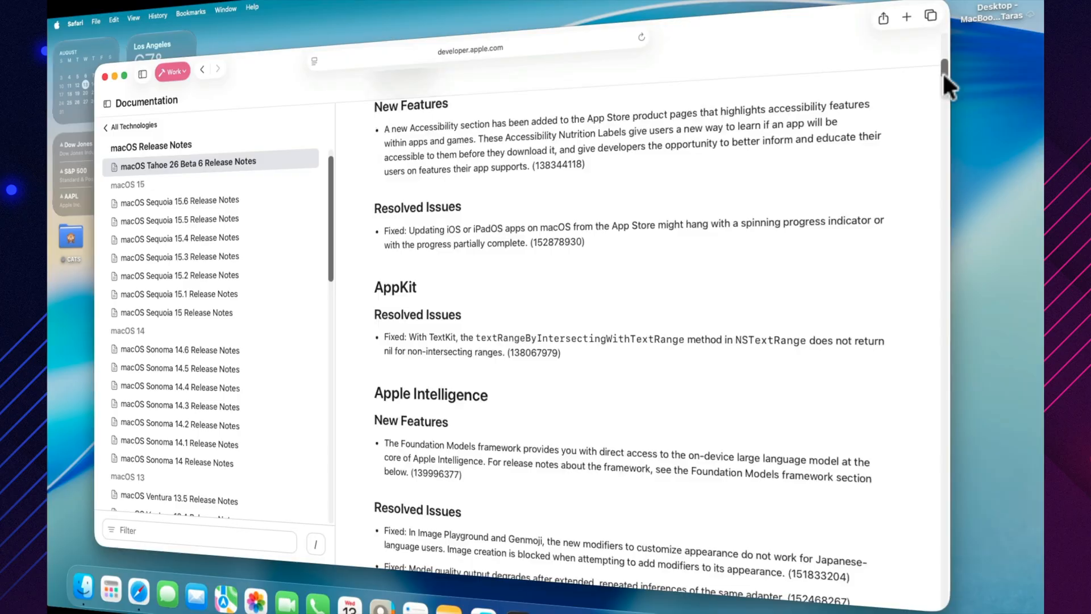
scroll(down, 3)
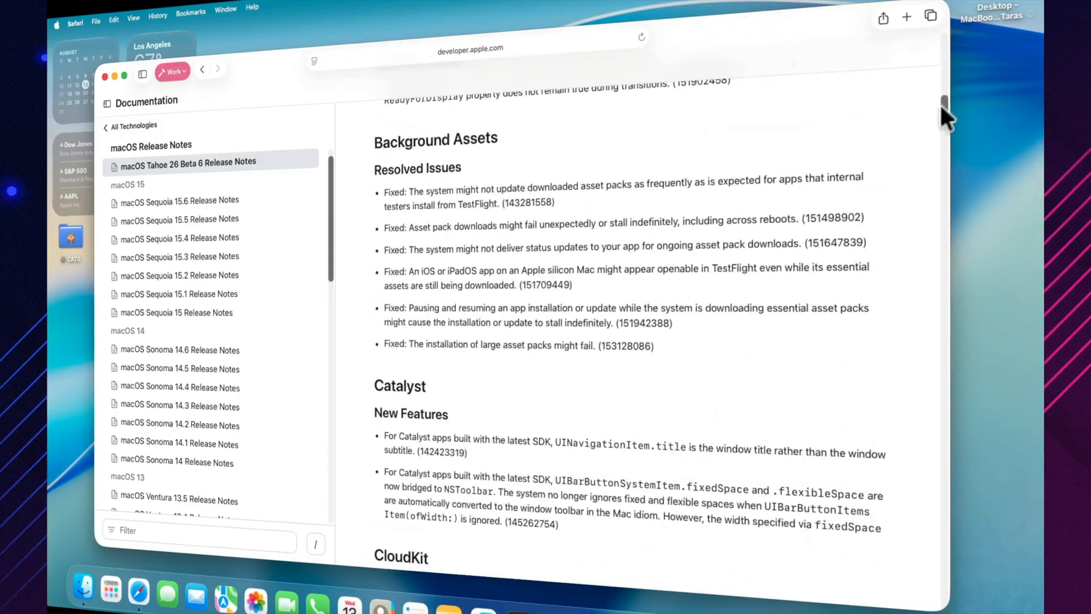
scroll(down, 3)
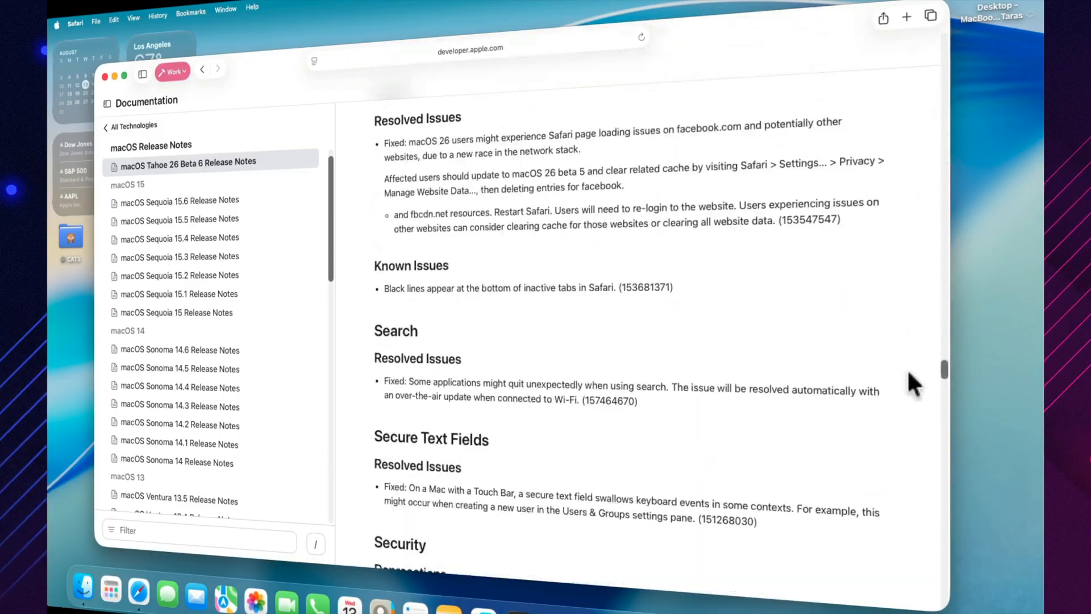
scroll(down, 3)
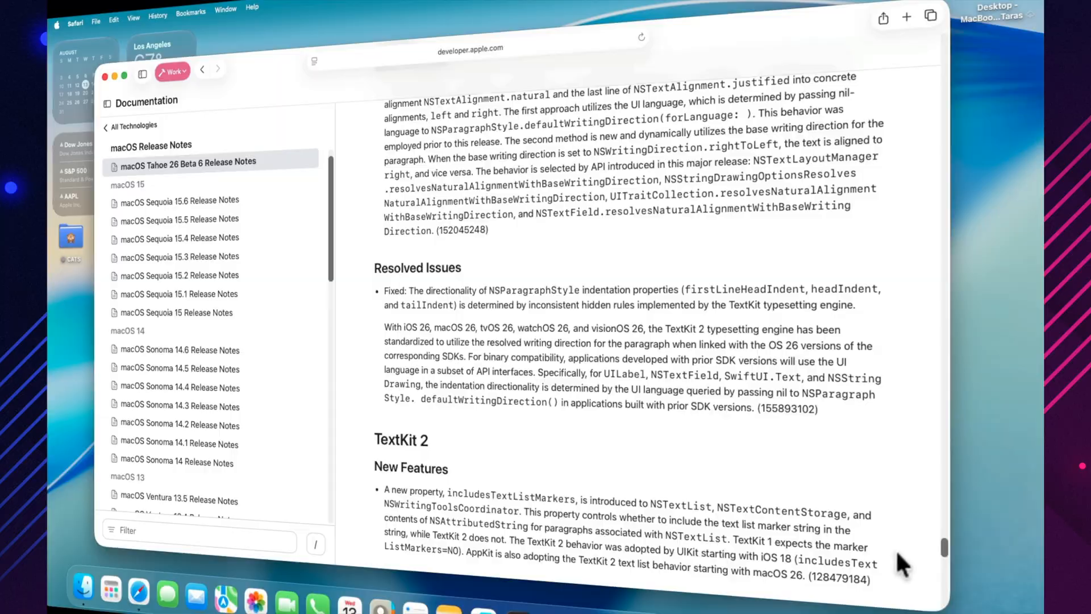
click(114, 75)
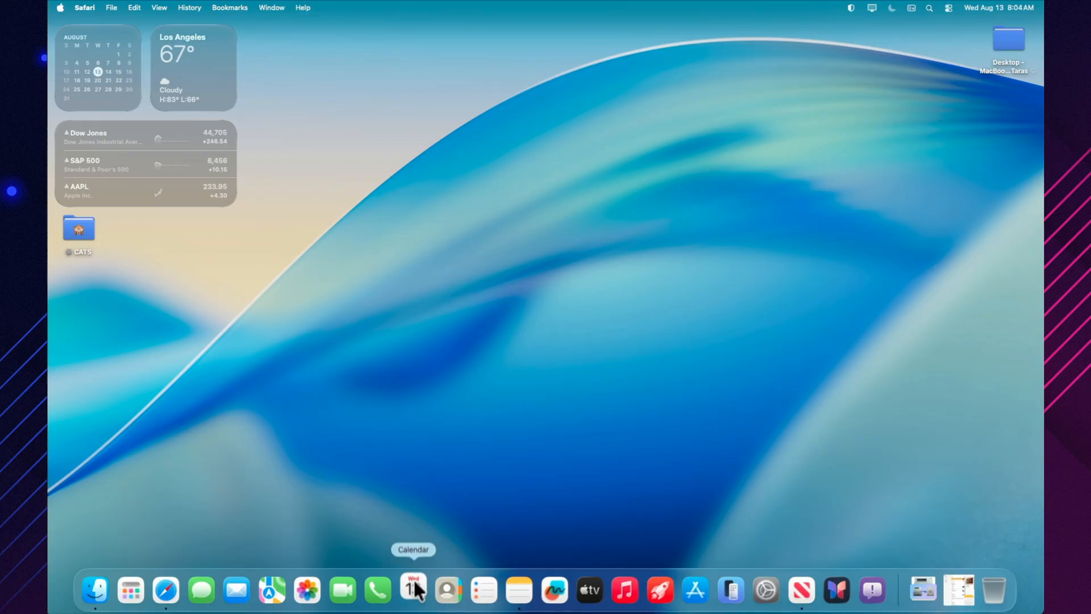
click(413, 589)
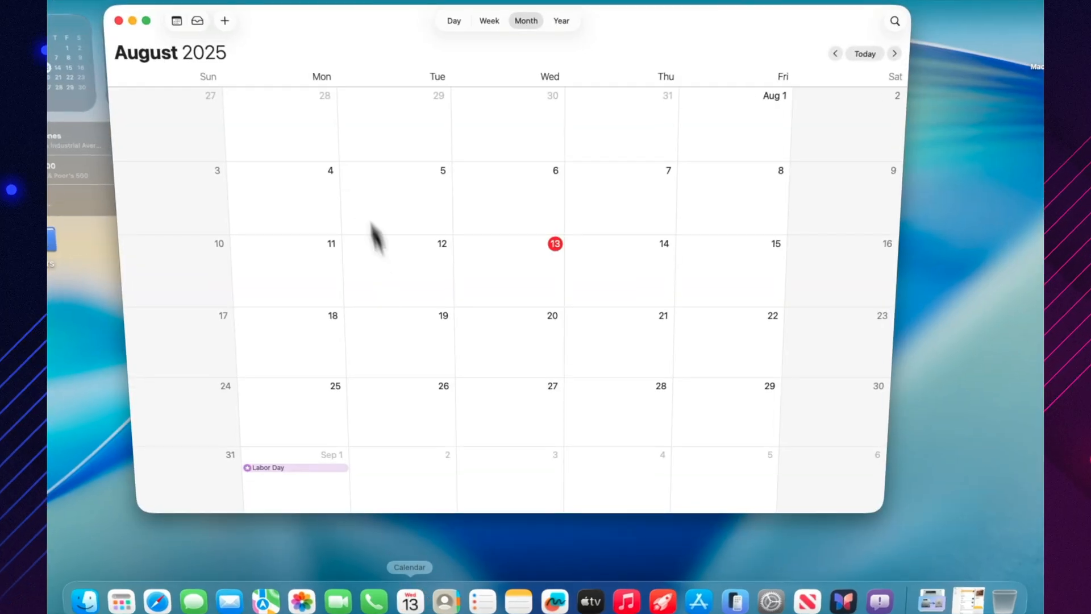
mouse_move(529, 275)
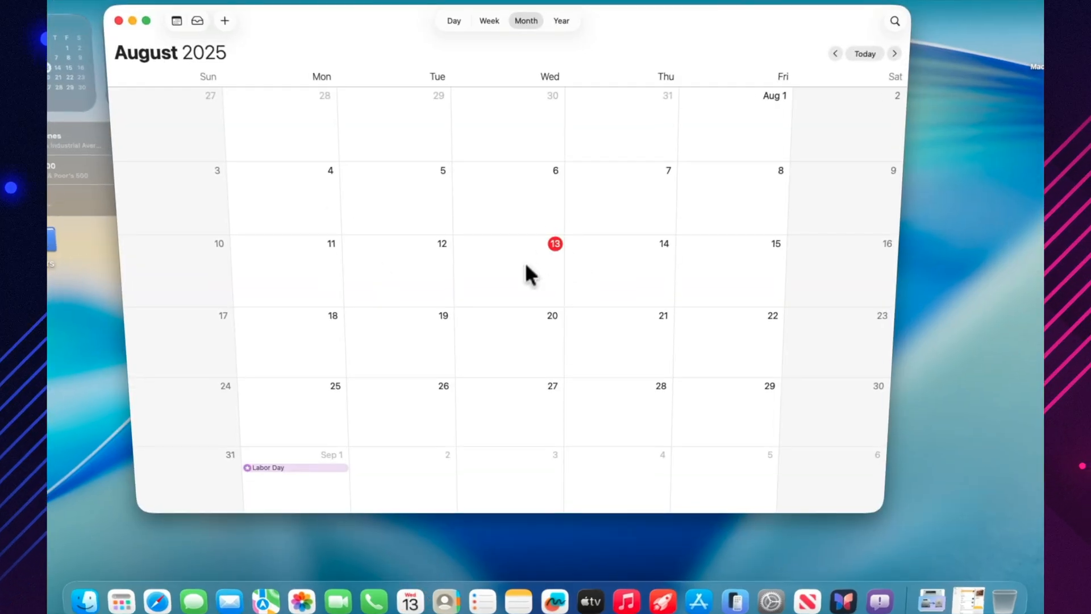
mouse_move(893, 328)
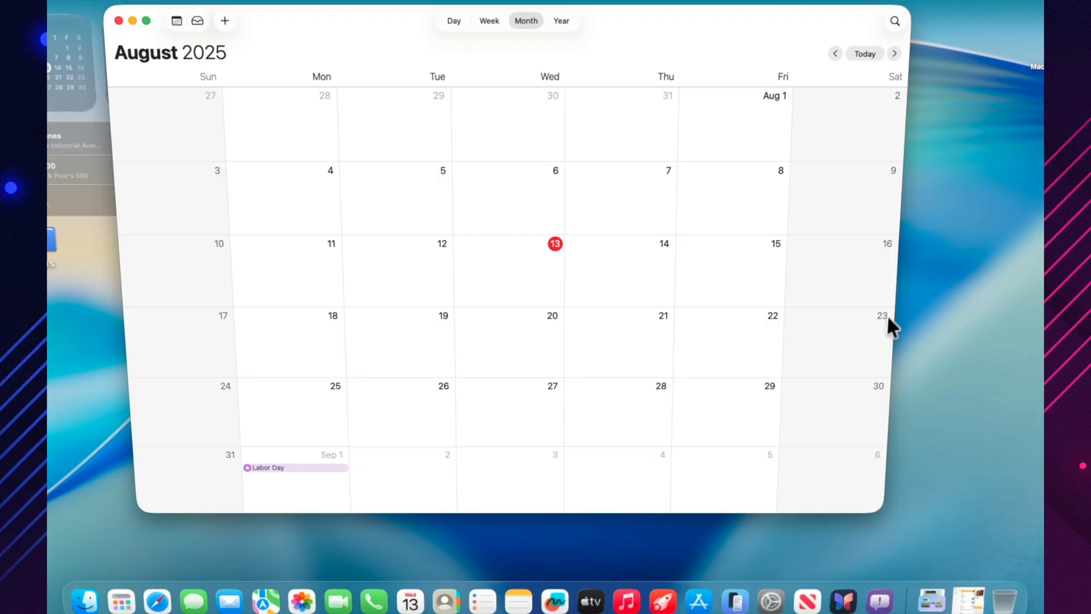
mouse_move(867, 416)
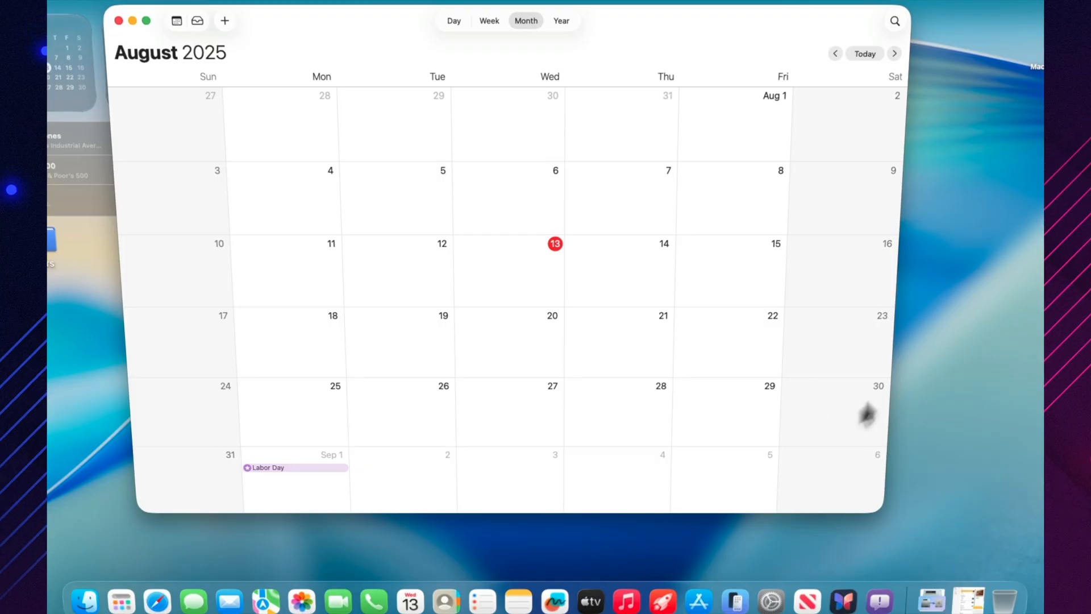
mouse_move(859, 324)
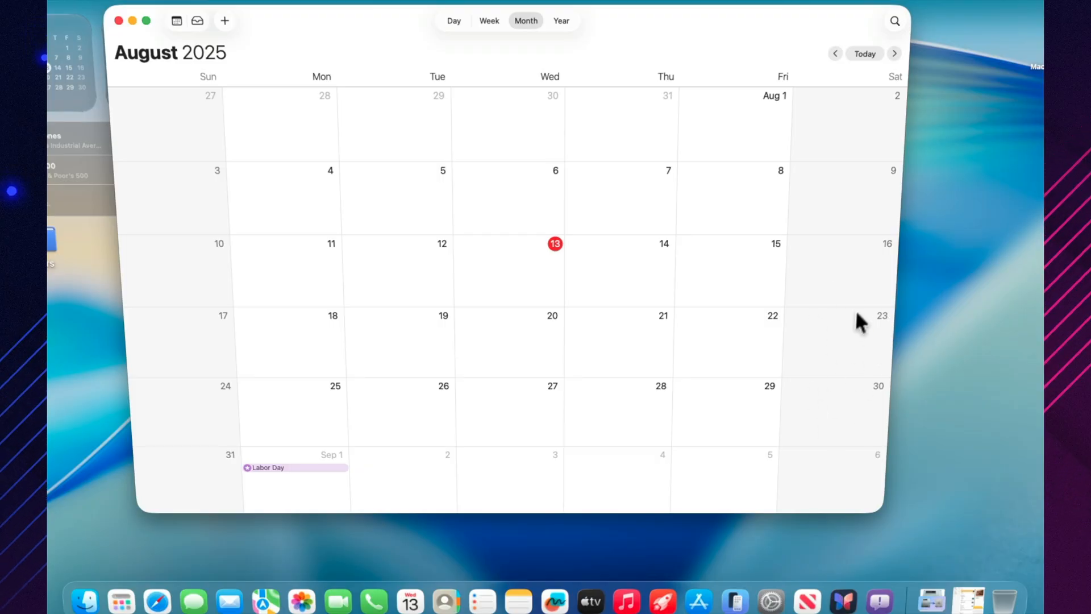
mouse_move(797, 332)
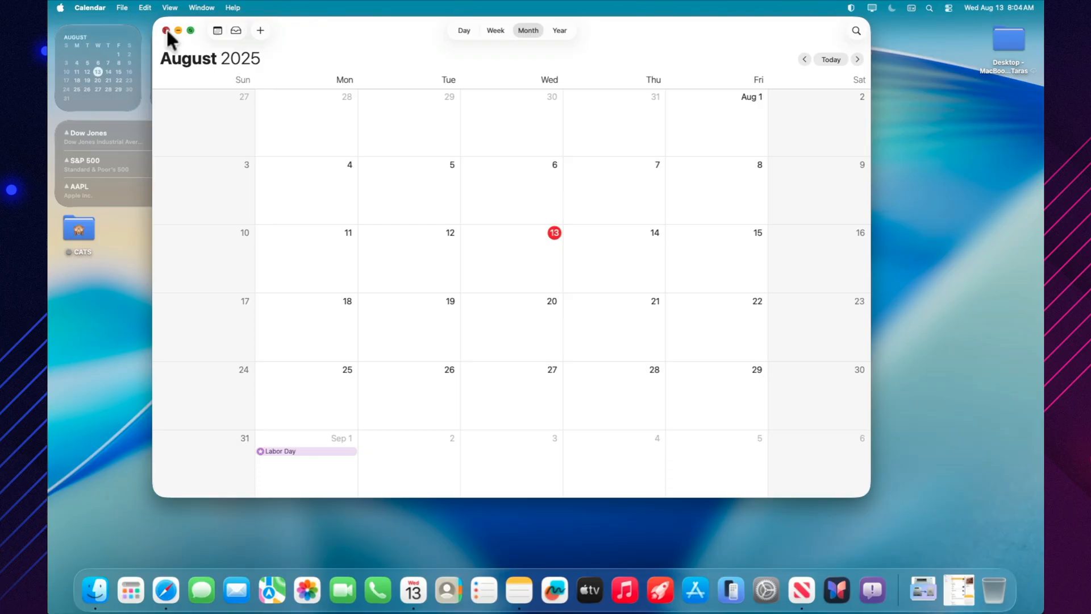
click(166, 29)
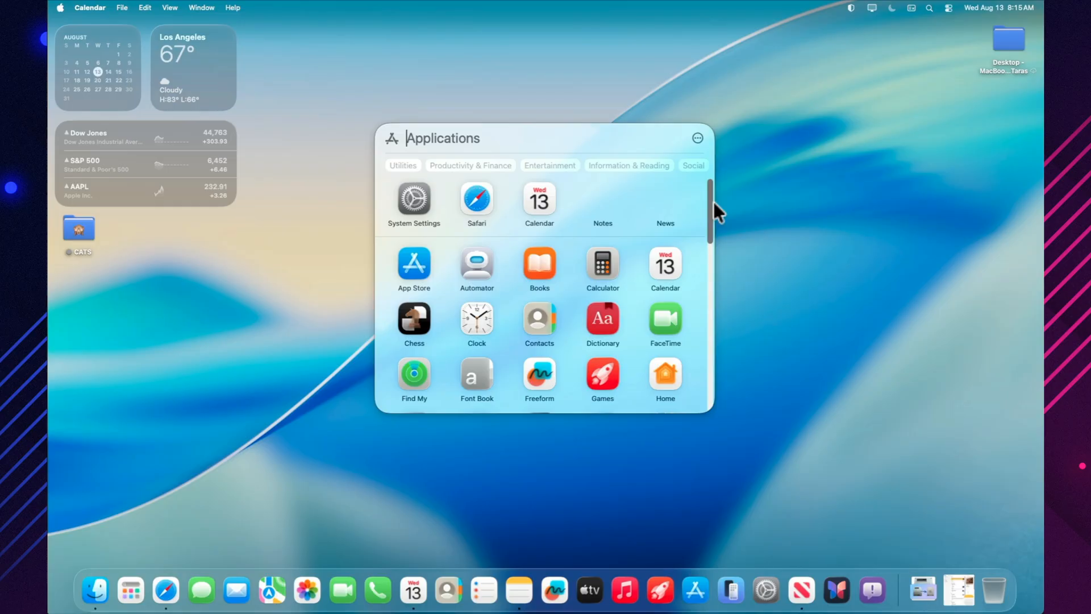
mouse_move(584, 292)
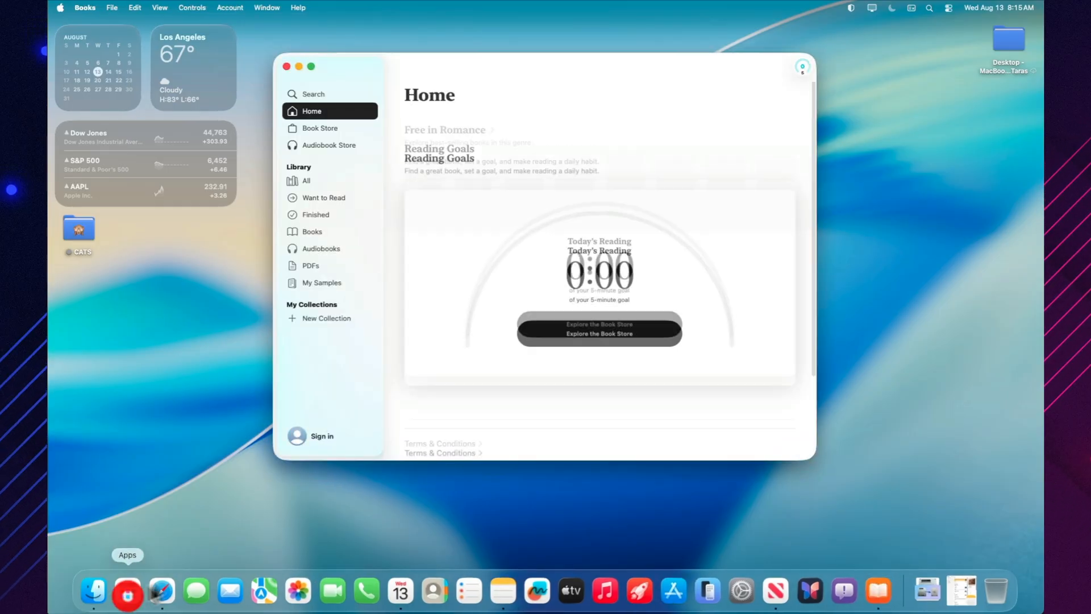
mouse_move(161, 590)
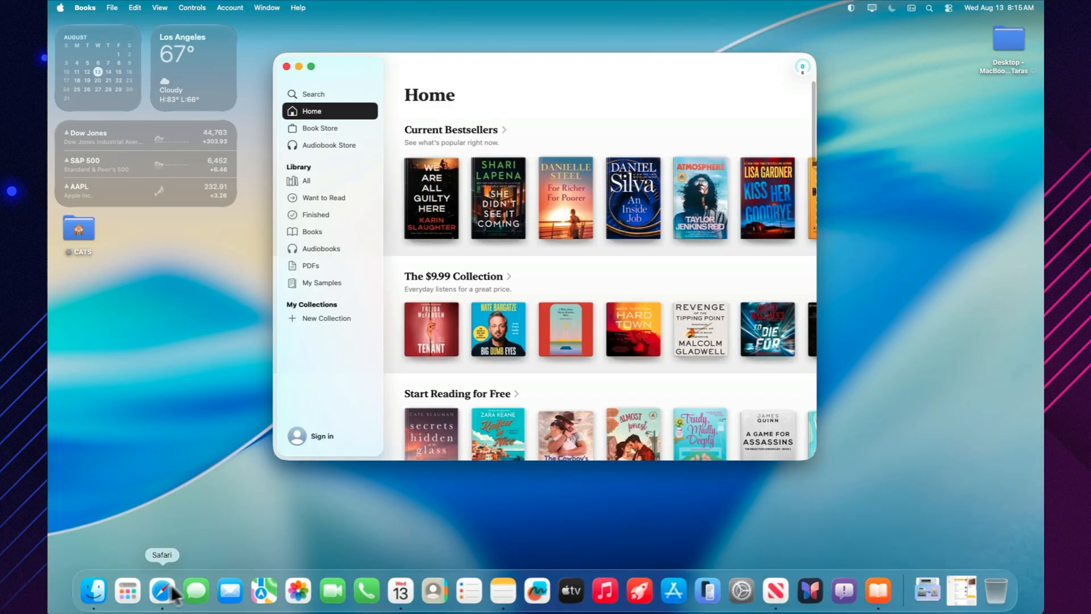
mouse_move(298, 76)
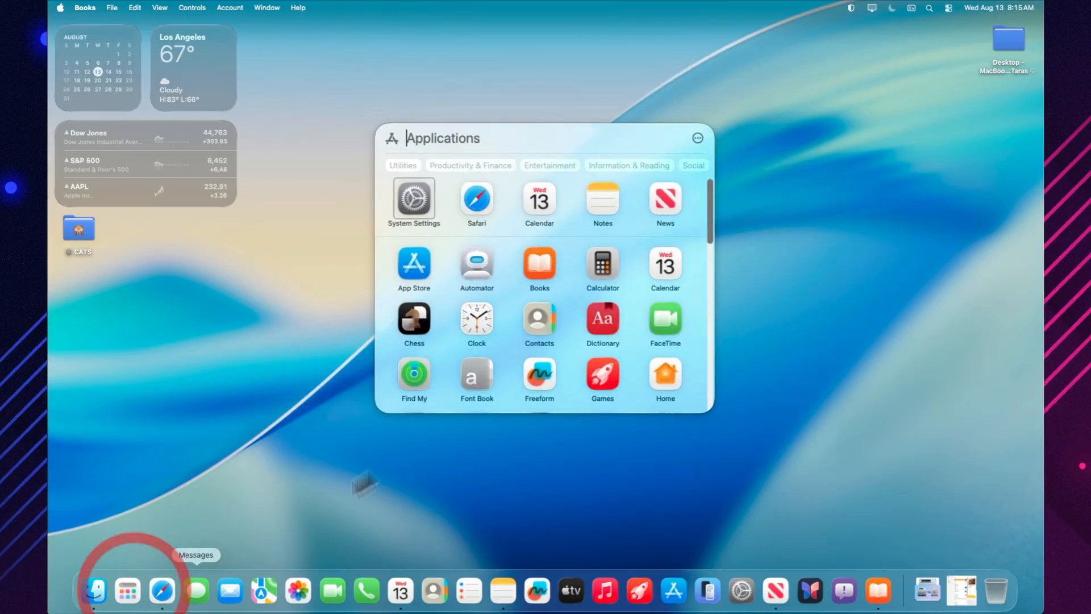
mouse_move(453, 274)
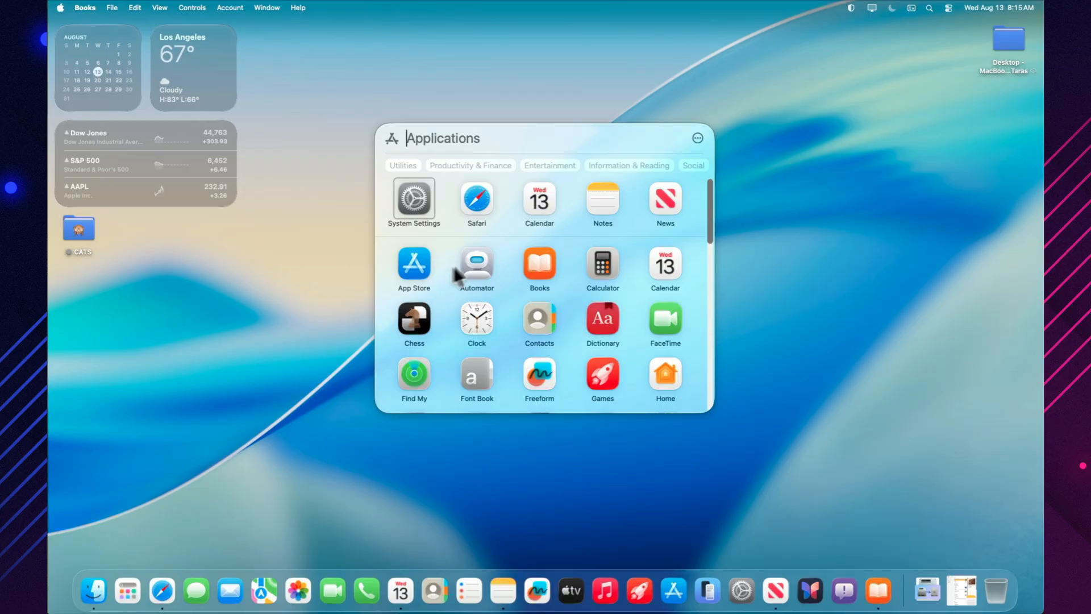
- Launch the App Store to its Discover page, then start Journal from the Dock
double_click(414, 265)
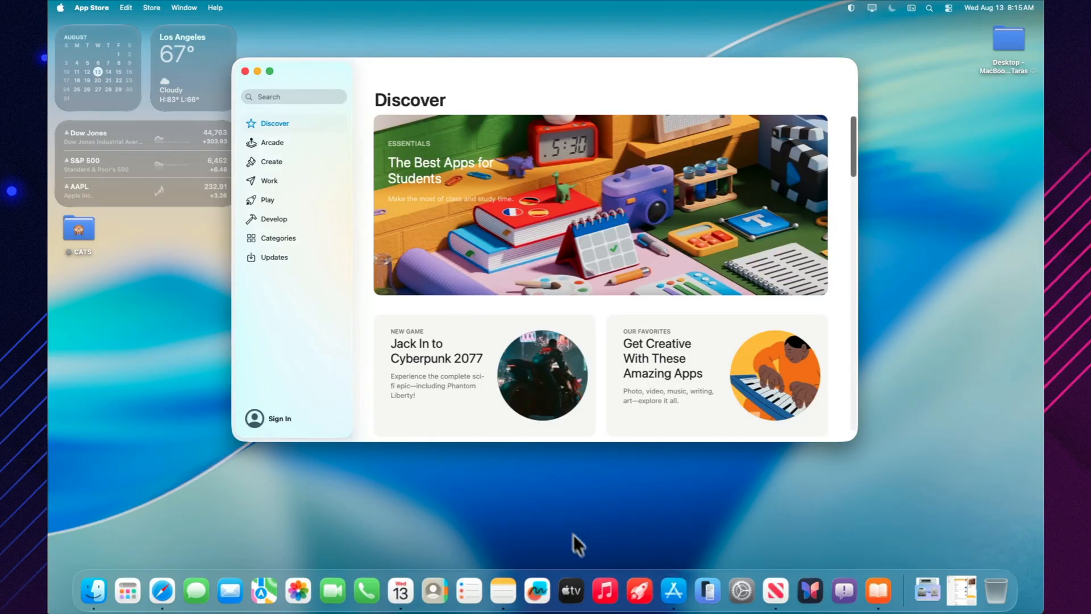
mouse_move(808, 592)
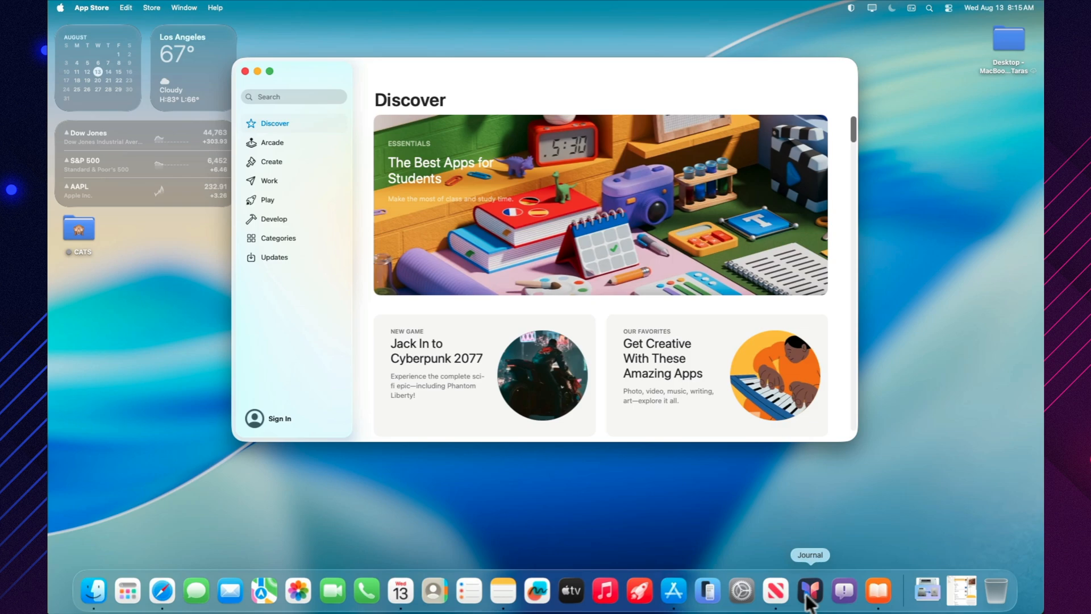
click(808, 591)
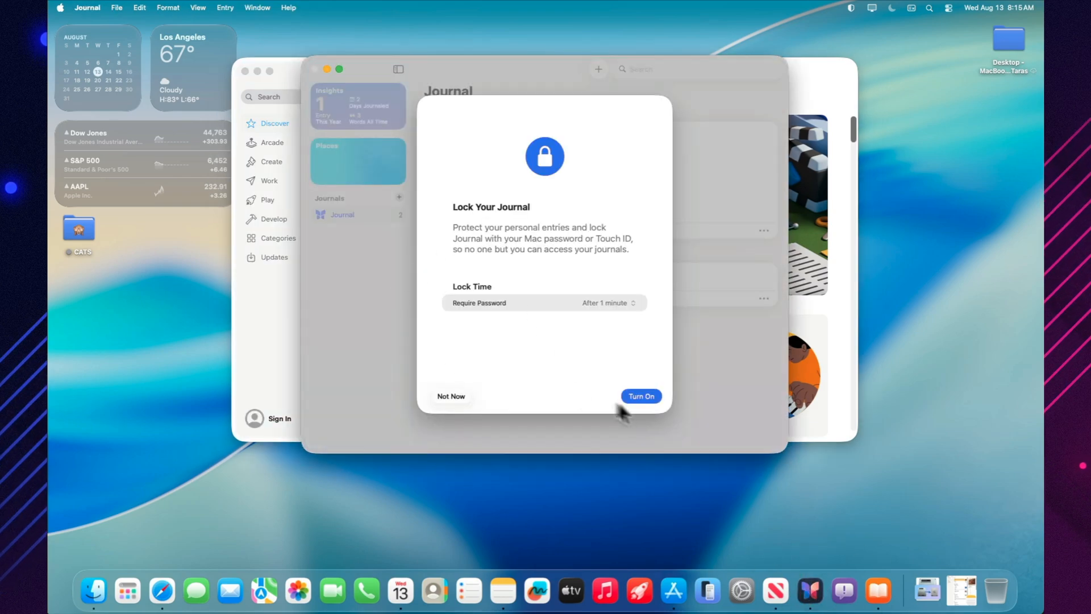
- Dismiss the Lock Your Journal prompt and bring up the Applications launcher again
click(451, 396)
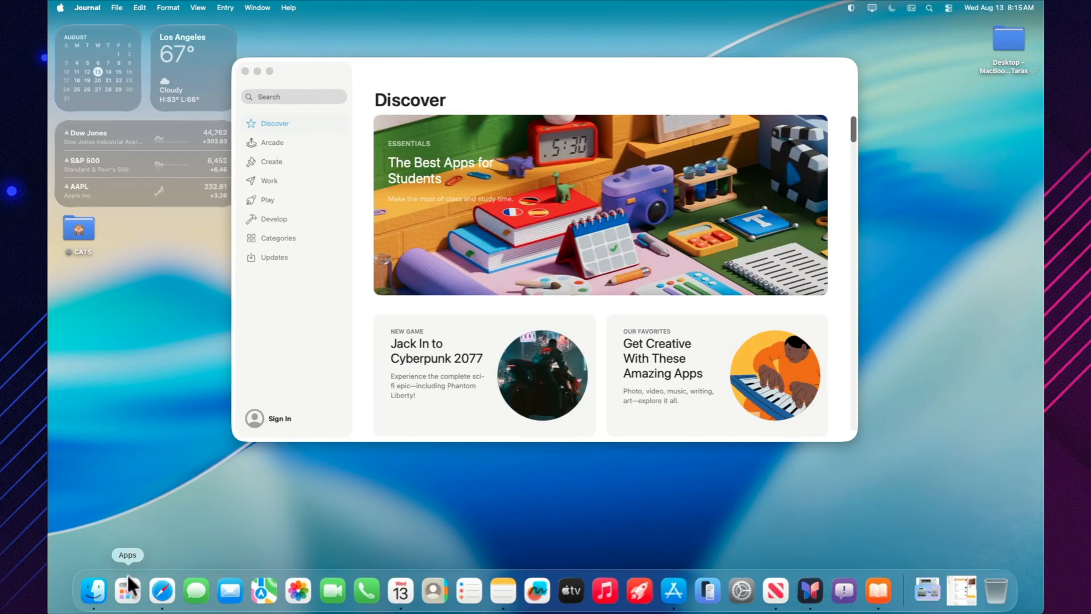
click(128, 590)
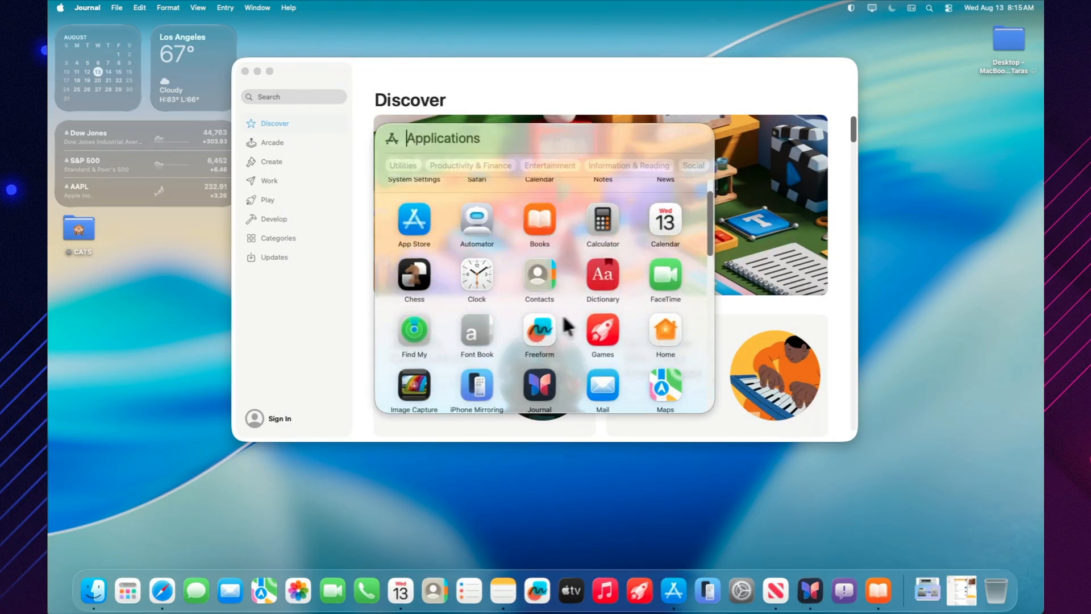